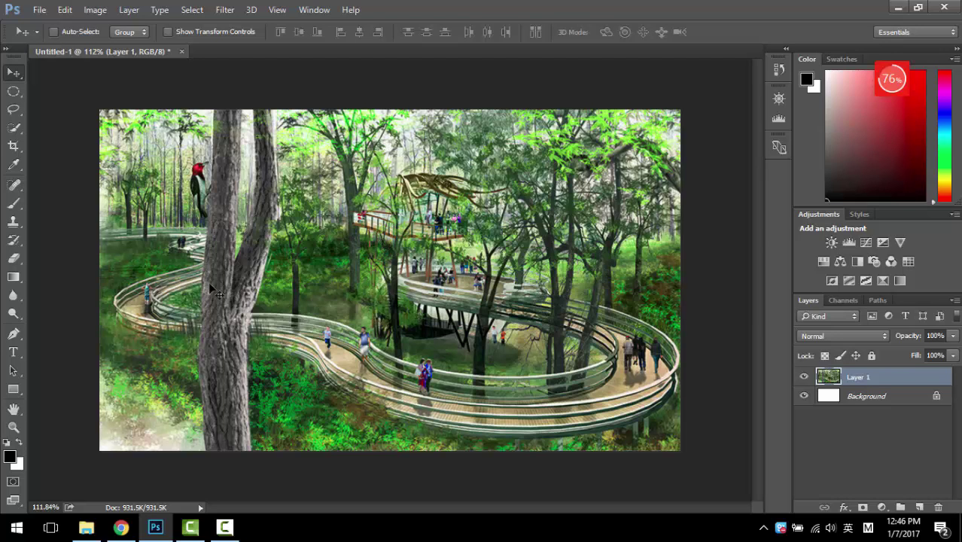
{"action": "mouse_move", "coordinate": [339, 158]}
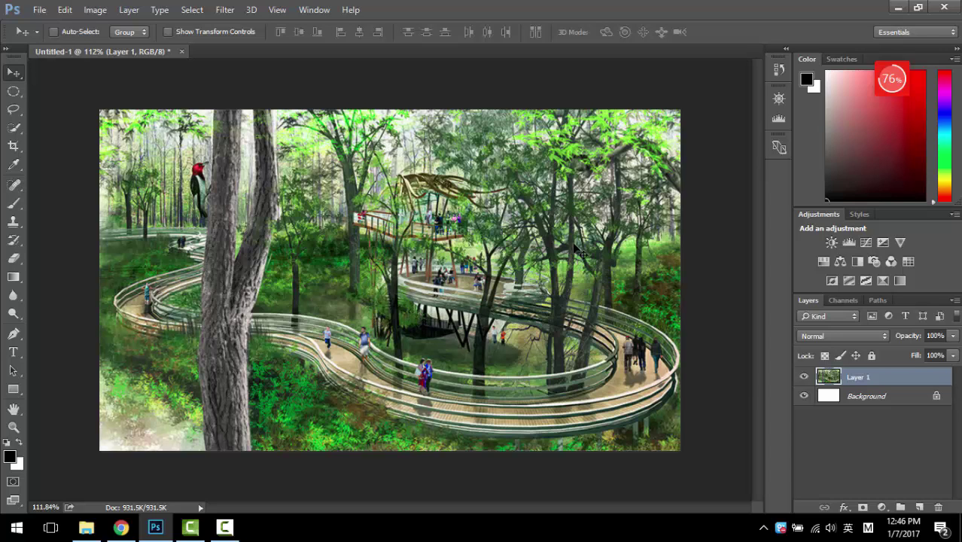
{"action": "mouse_move", "coordinate": [452, 222]}
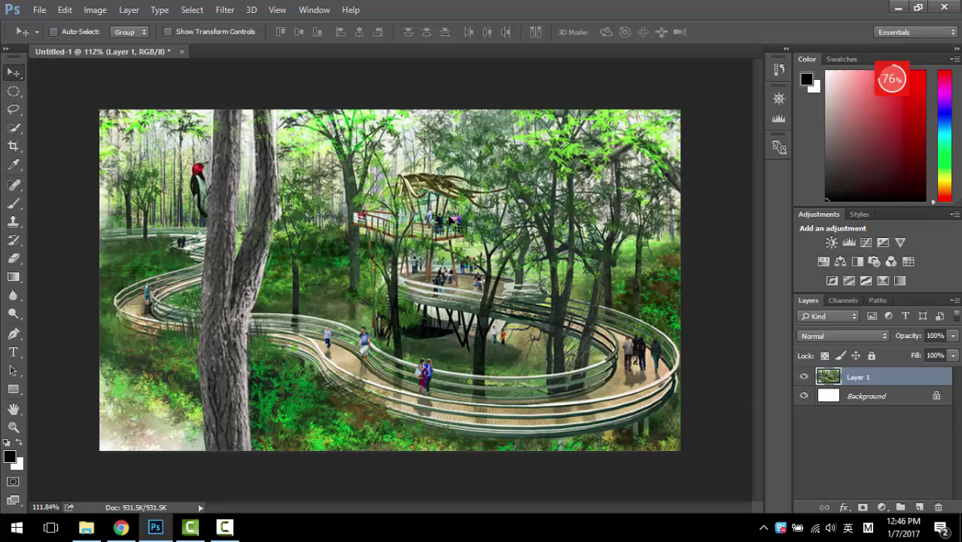
{"action": "mouse_move", "coordinate": [429, 267]}
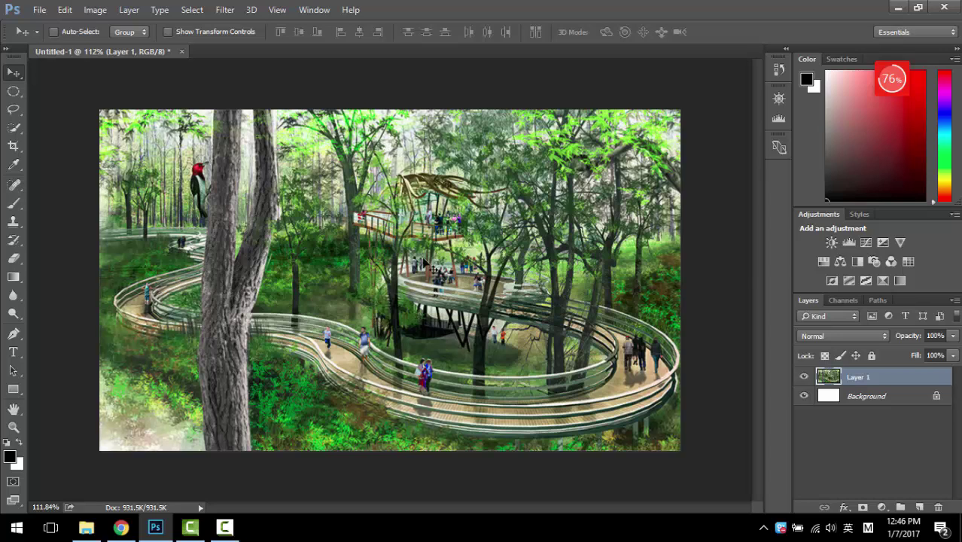
{"action": "mouse_move", "coordinate": [621, 248]}
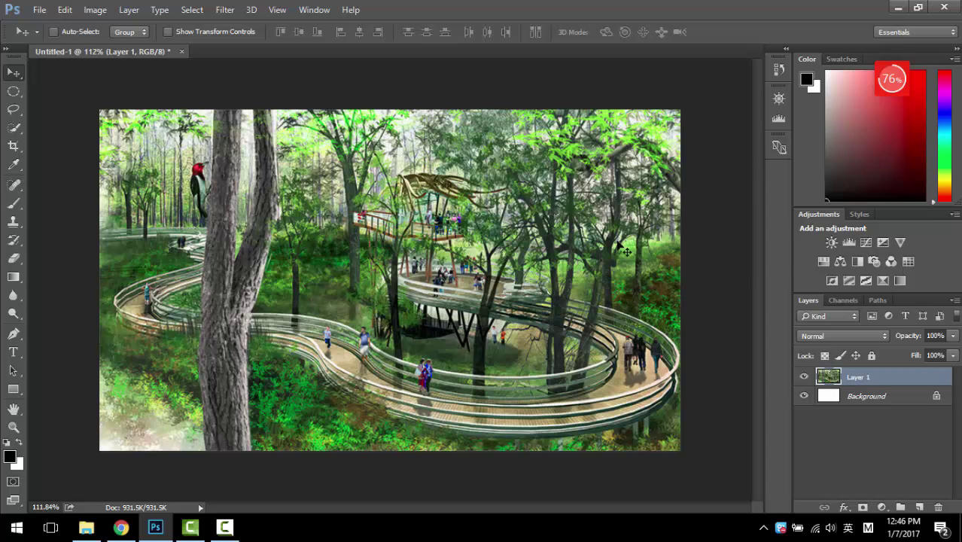
{"action": "mouse_move", "coordinate": [587, 262]}
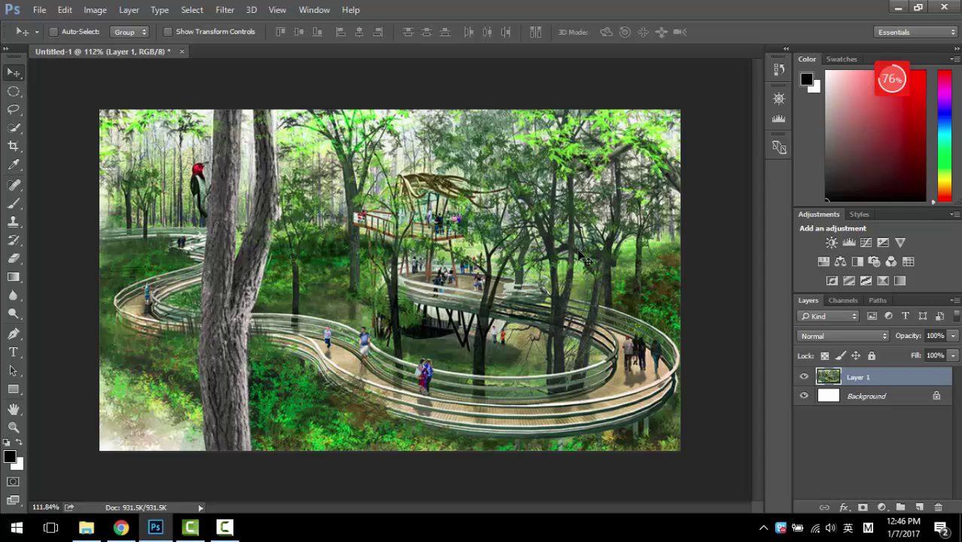
{"action": "mouse_move", "coordinate": [584, 256]}
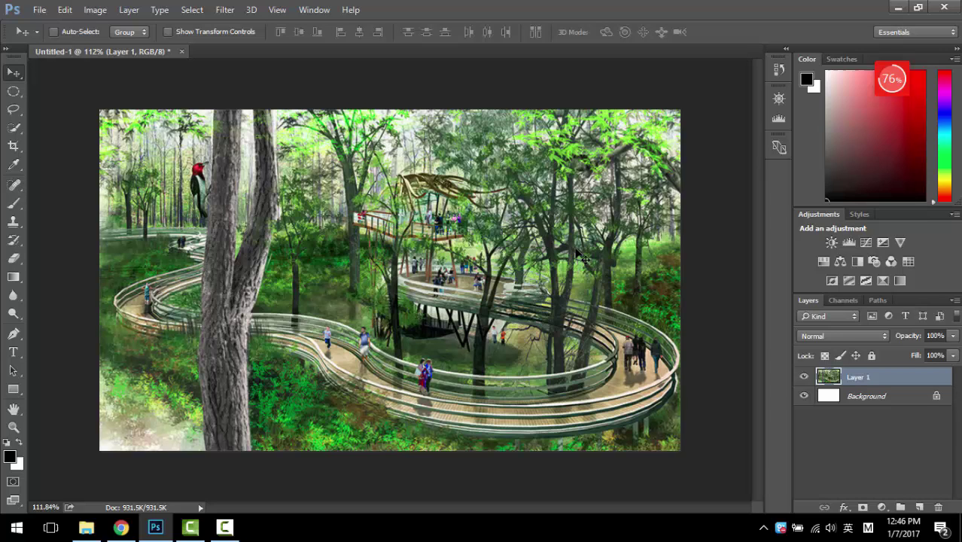
{"action": "mouse_move", "coordinate": [632, 286]}
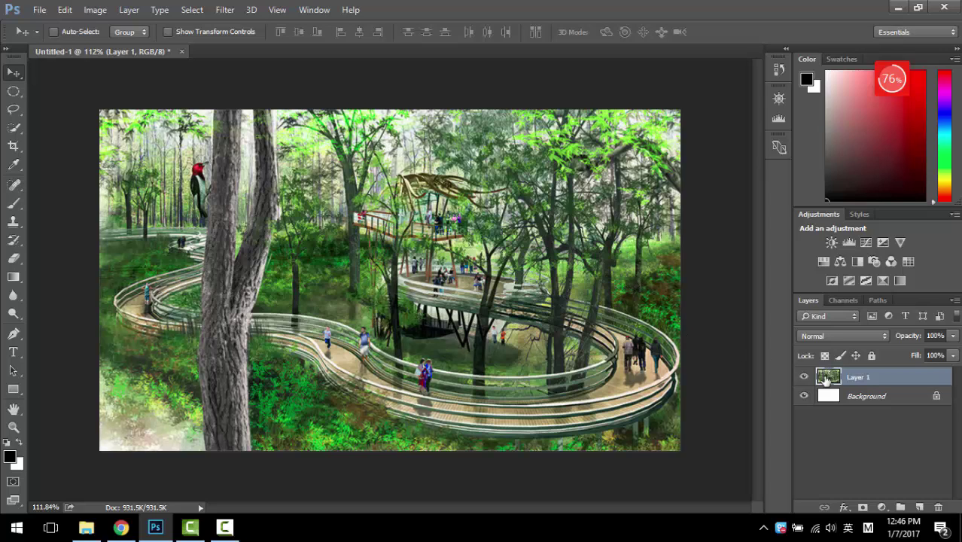
Step: Show the Channels panel and view the forest image through the Green channel alone, in grayscale
{"action": "left_click", "coordinate": [842, 300]}
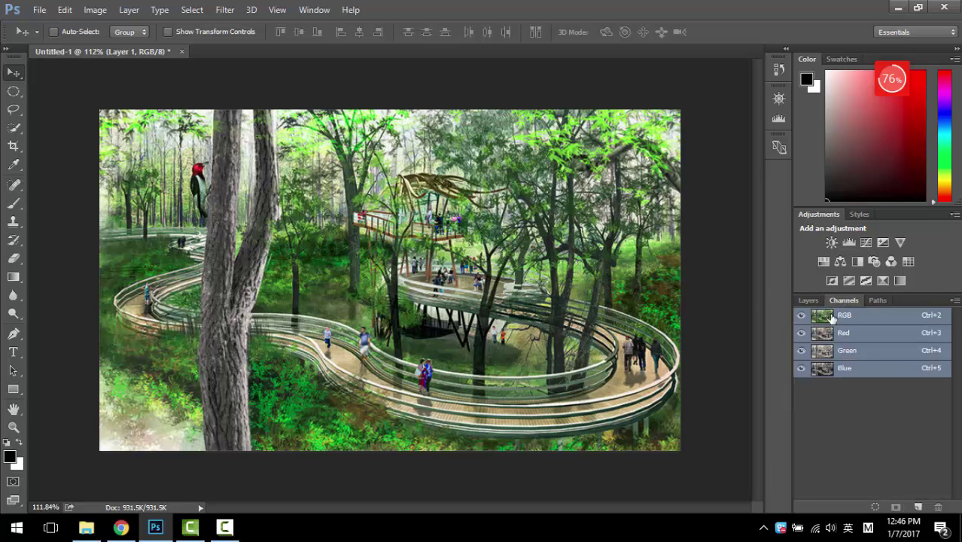
{"action": "left_click", "coordinate": [847, 350]}
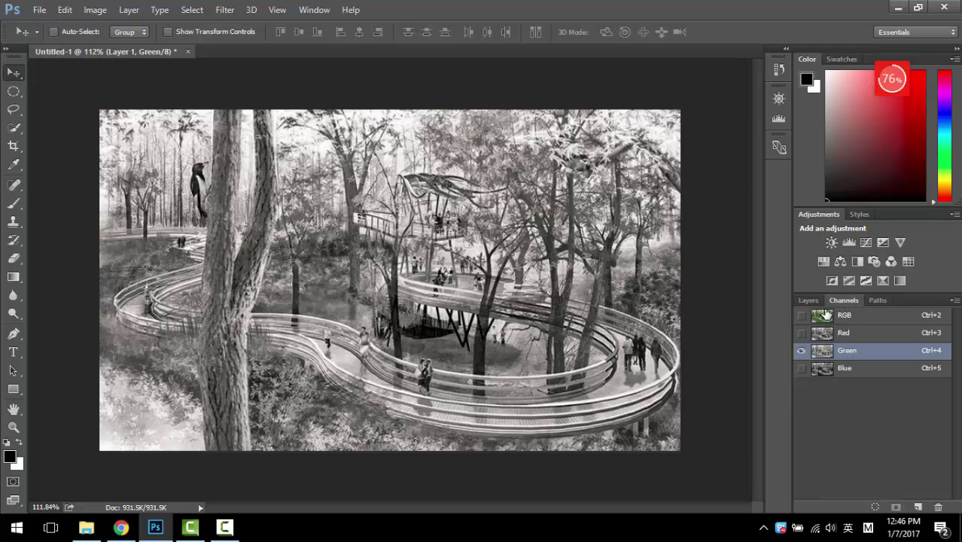
{"action": "left_click", "coordinate": [844, 315]}
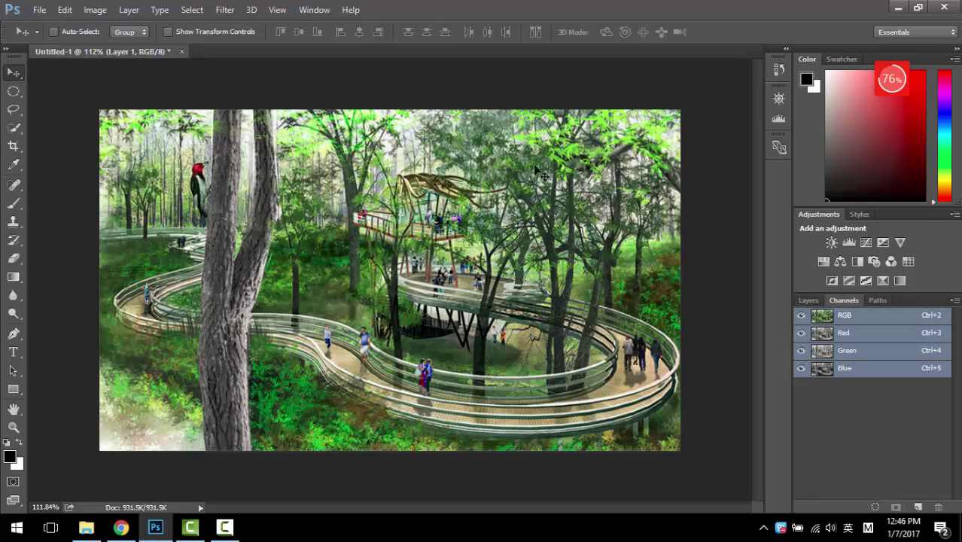
{"action": "mouse_move", "coordinate": [618, 150]}
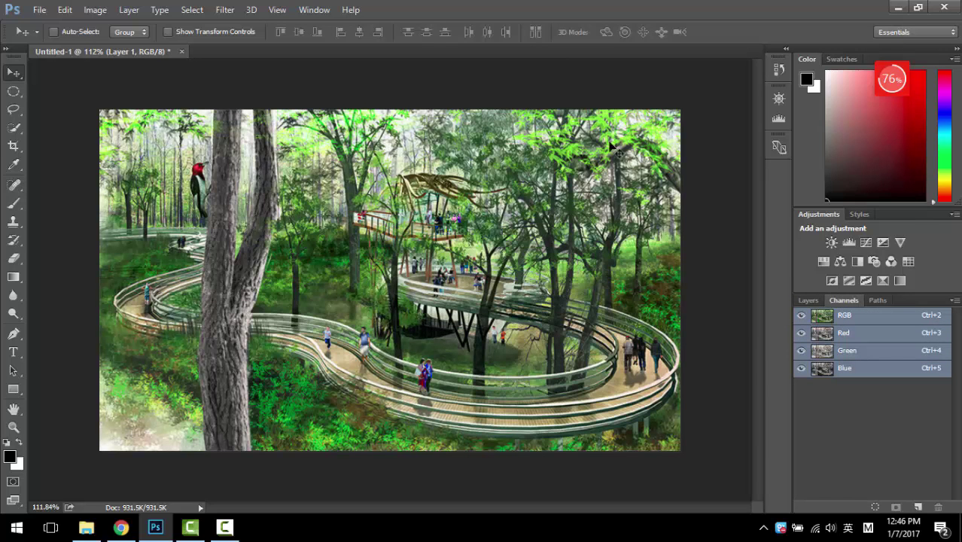
{"action": "mouse_move", "coordinate": [296, 142]}
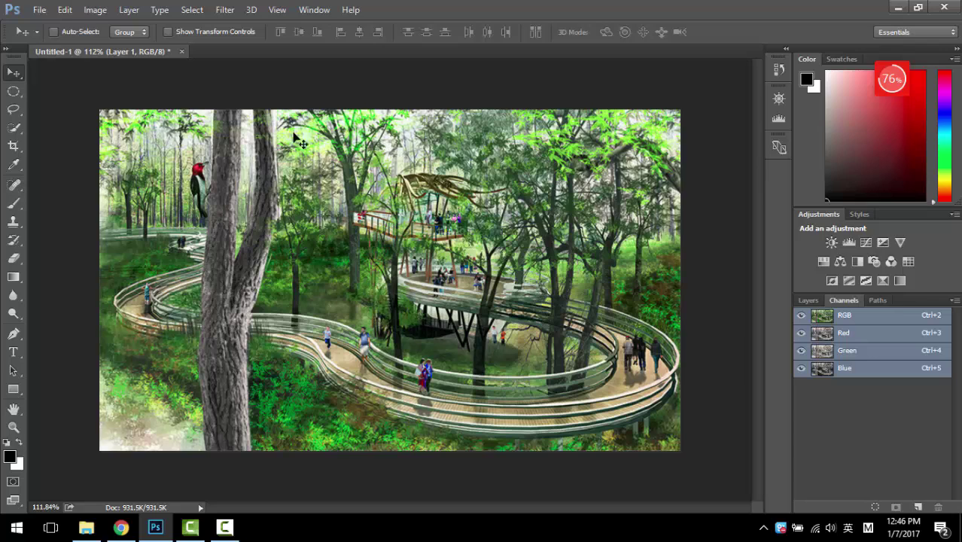
{"action": "mouse_move", "coordinate": [380, 222]}
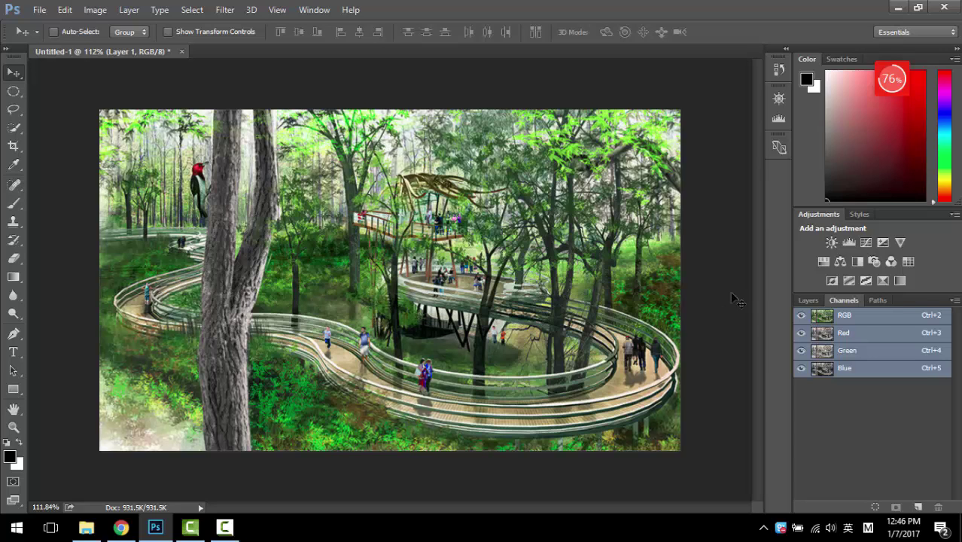
{"action": "left_click", "coordinate": [847, 350]}
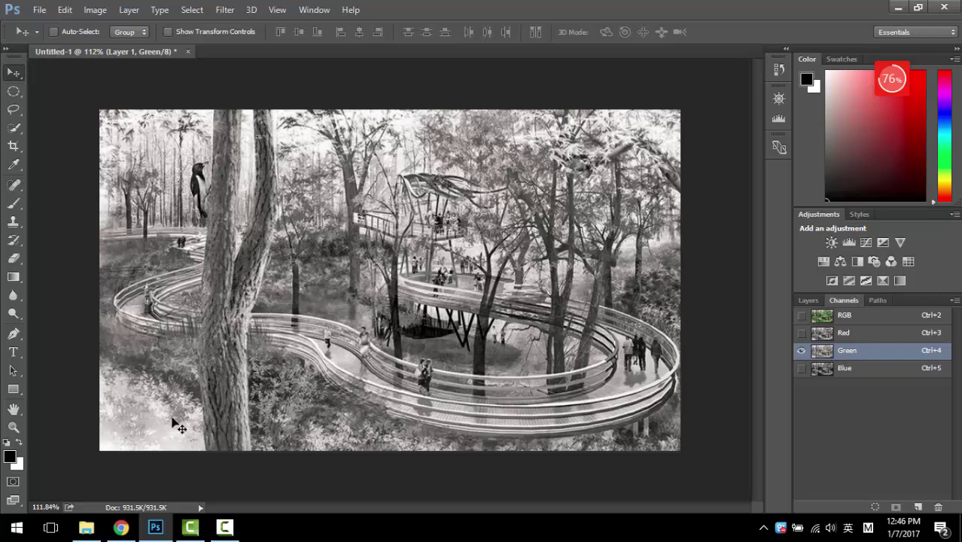
{"action": "mouse_move", "coordinate": [665, 129]}
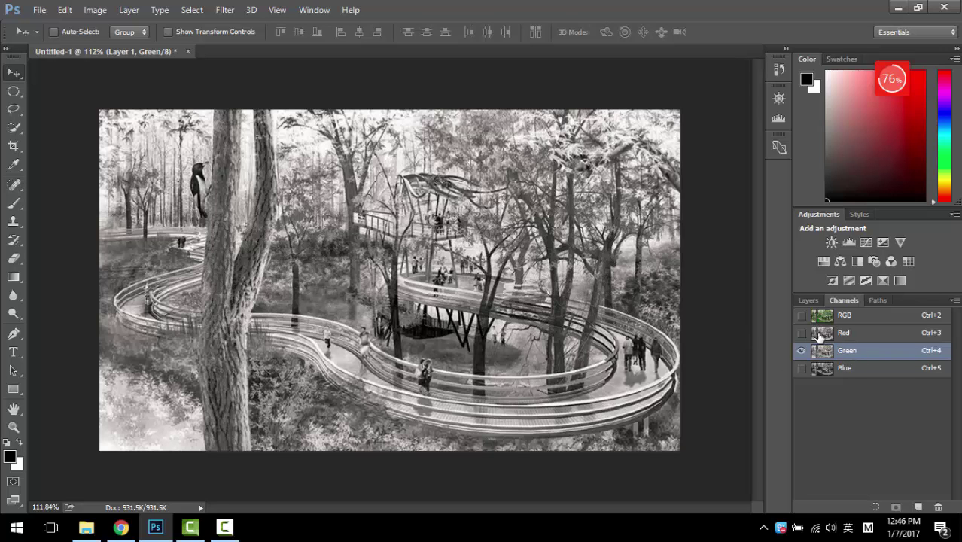
{"action": "left_click", "coordinate": [802, 367]}
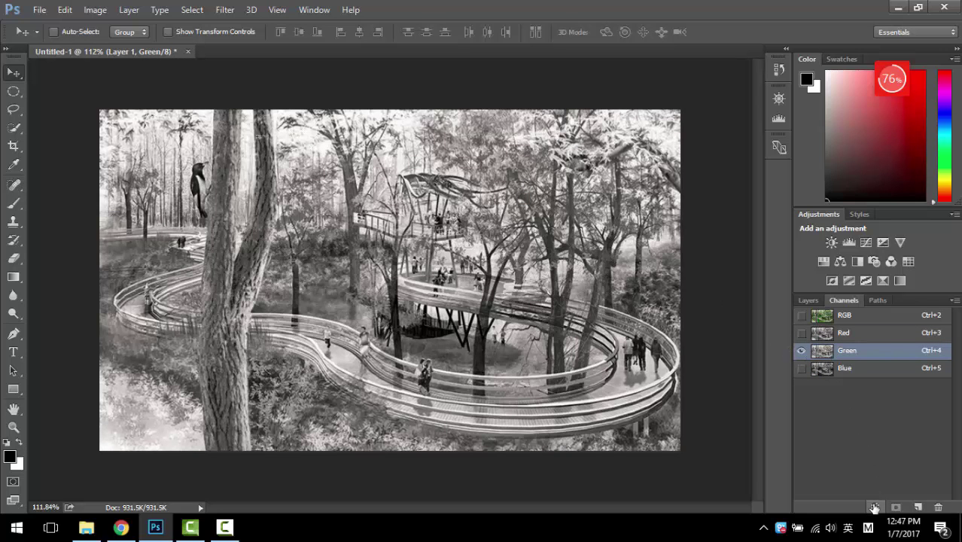
{"action": "mouse_move", "coordinate": [874, 506]}
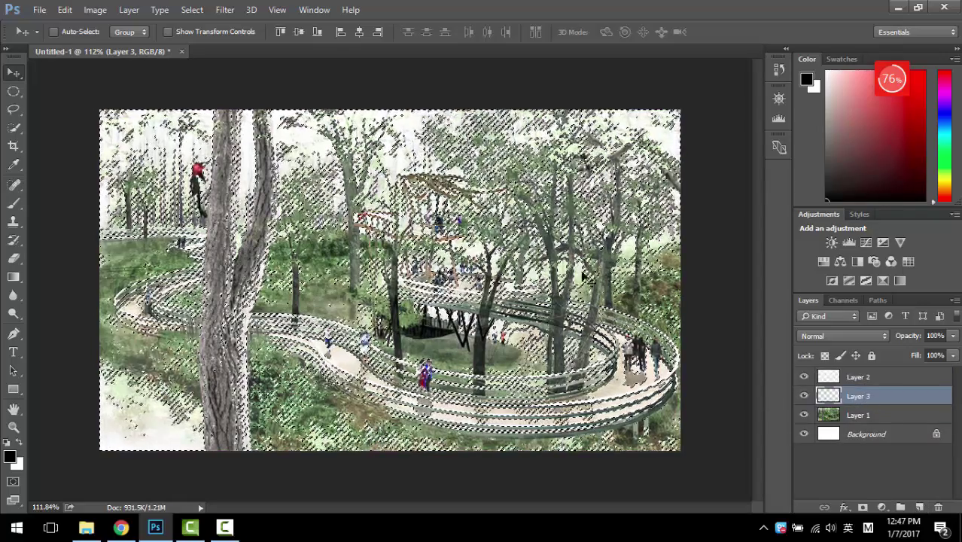
Step: Invert the selection with Select > Inverse, then check the grayscale layer's channels
{"action": "left_click", "coordinate": [191, 10]}
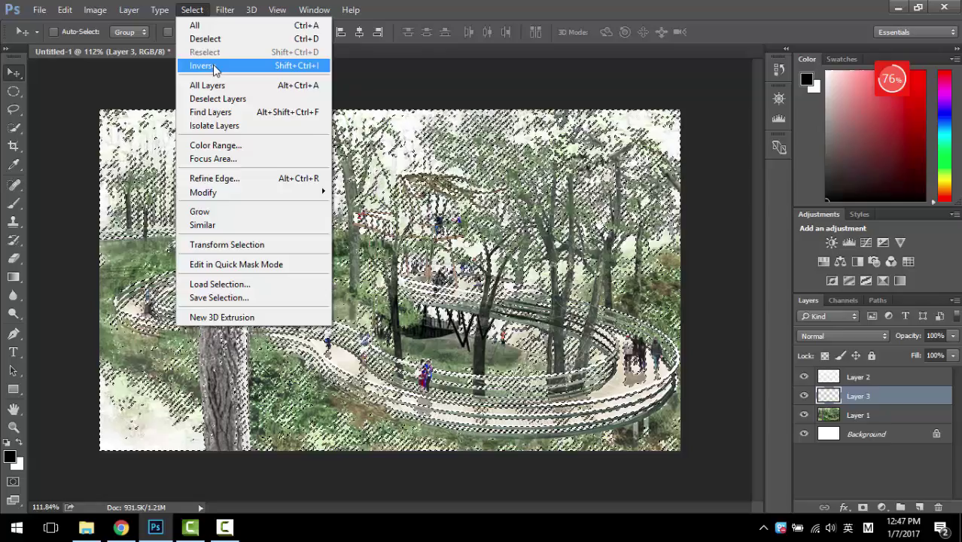
{"action": "left_click", "coordinate": [201, 65]}
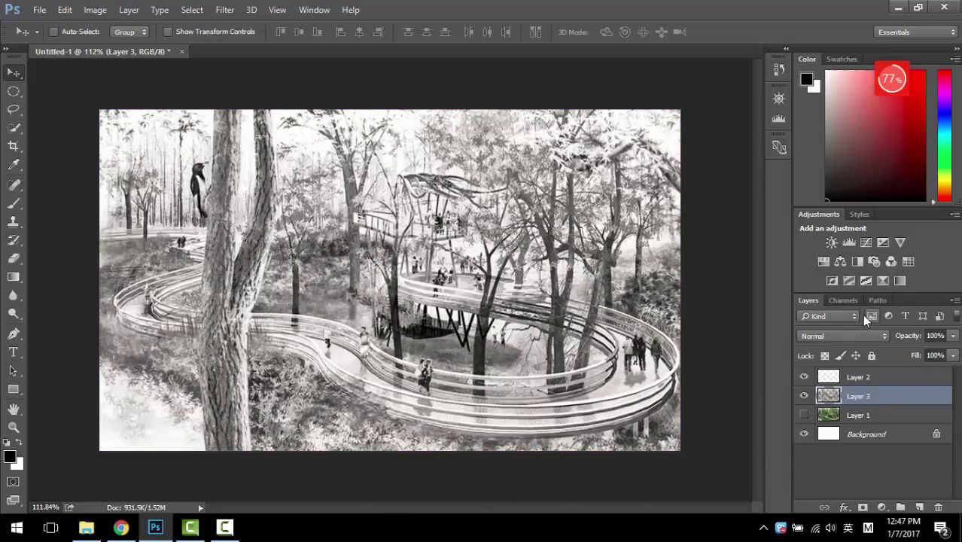
{"action": "left_click", "coordinate": [842, 300]}
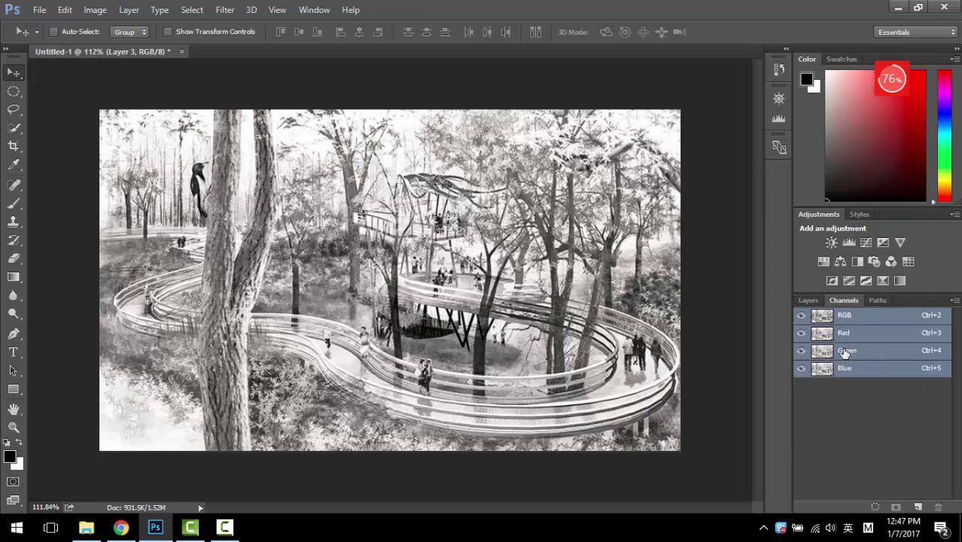
{"action": "left_click", "coordinate": [807, 300]}
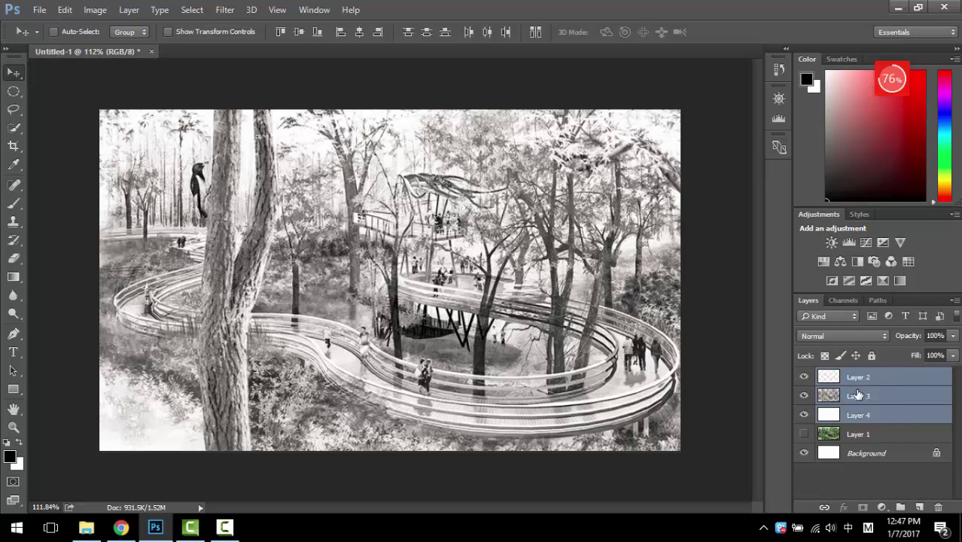
Step: Merge Layers 2, 3 and 4 into a single Layer 2 and make it visible
{"action": "right_click", "coordinate": [859, 394]}
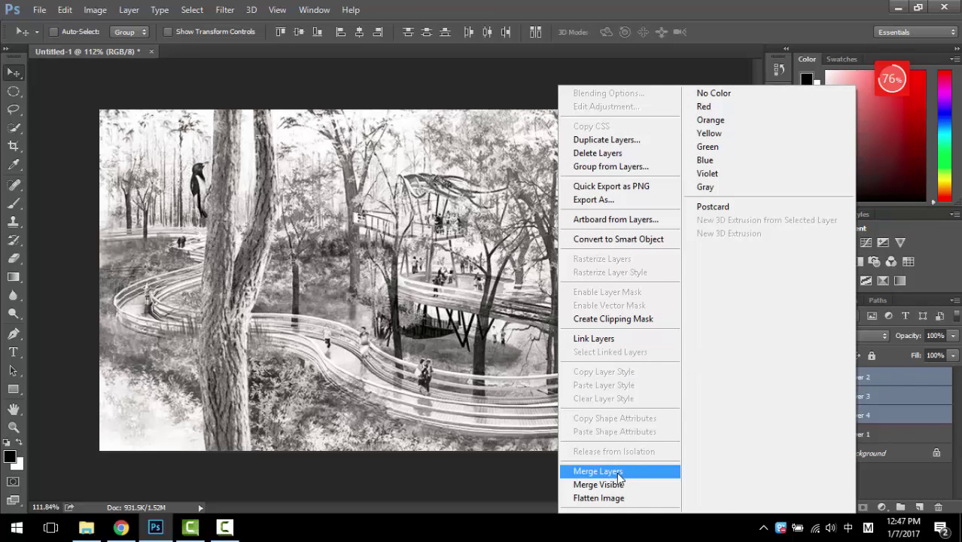
{"action": "left_click", "coordinate": [598, 471]}
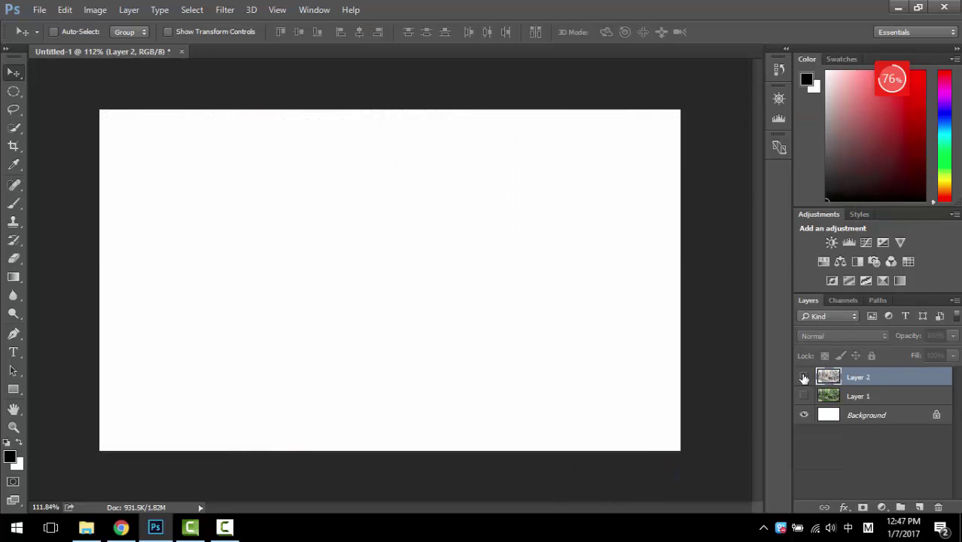
{"action": "left_click", "coordinate": [803, 377]}
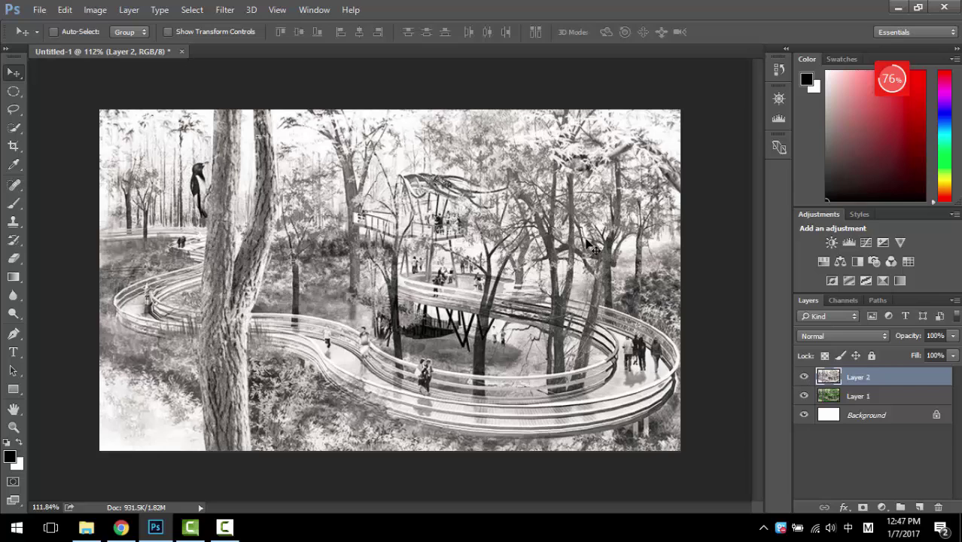
{"action": "mouse_move", "coordinate": [343, 174]}
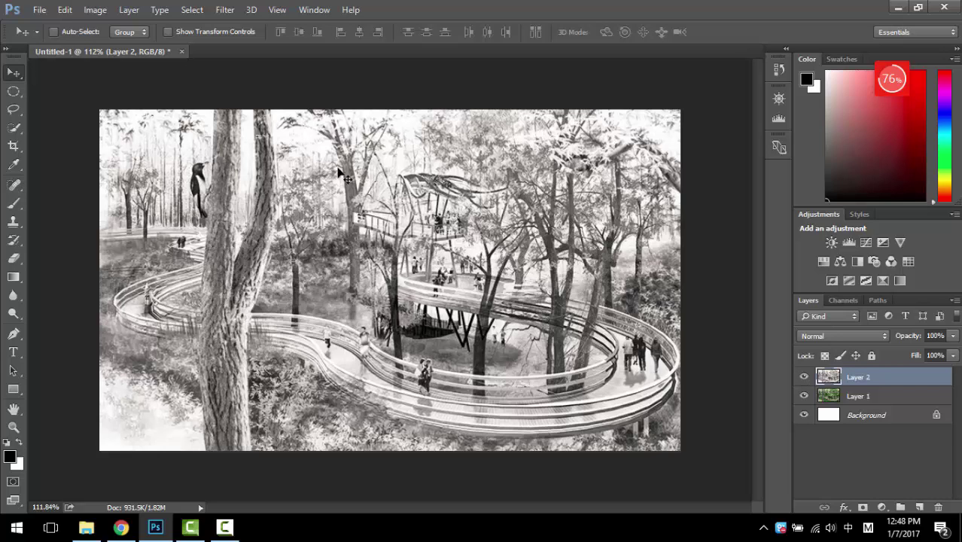
{"action": "mouse_move", "coordinate": [348, 147]}
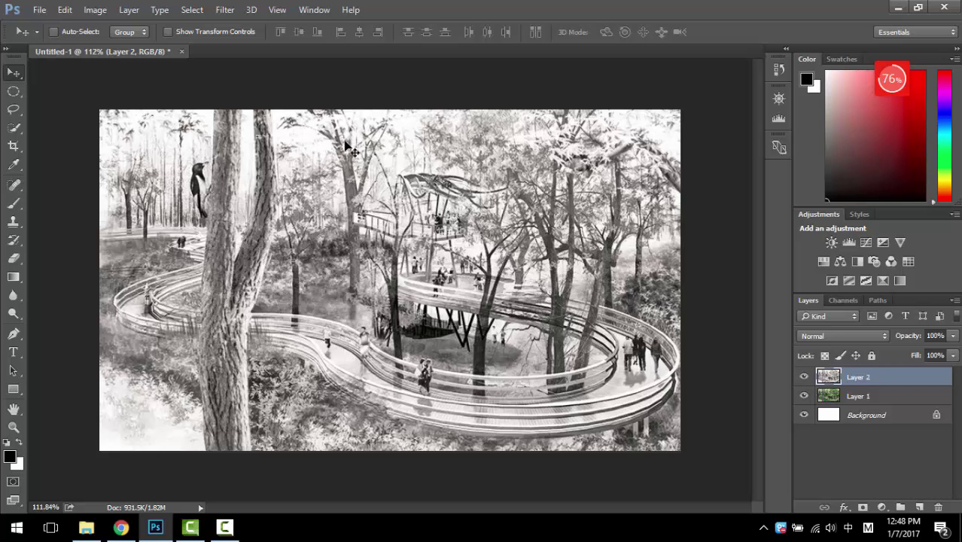
{"action": "mouse_move", "coordinate": [378, 149]}
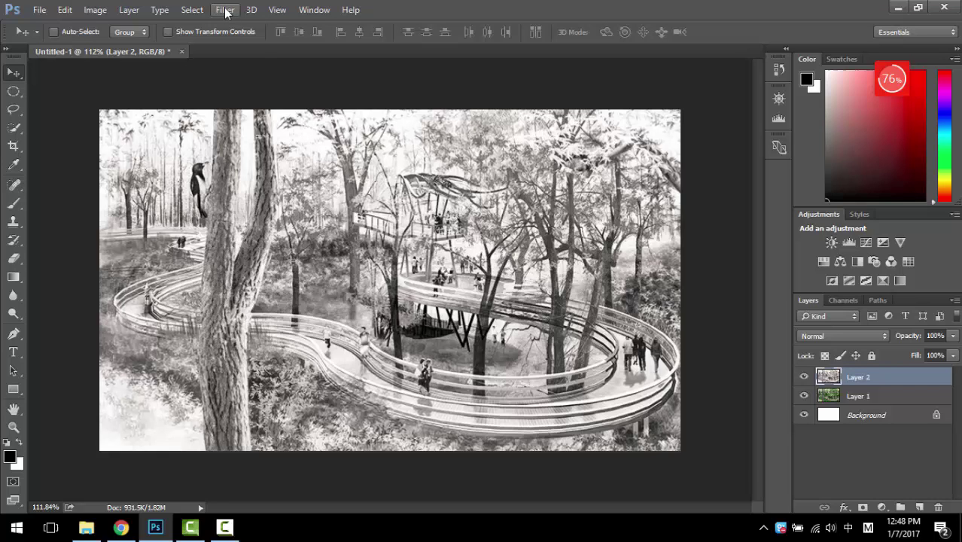
{"action": "mouse_move", "coordinate": [913, 495]}
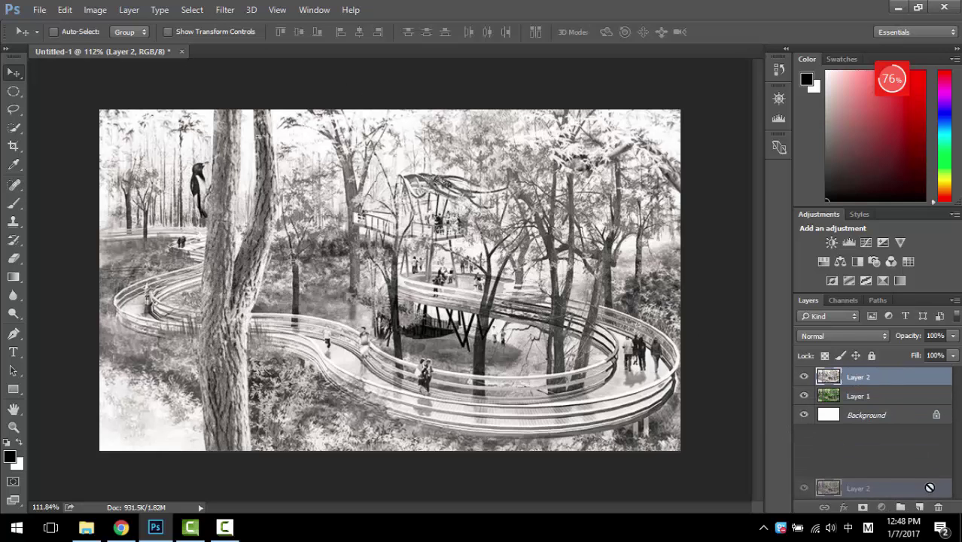
Step: Apply Filter Gallery's Distort > Diffuse Glow to the top sketch copy with a lowered Glow Amount
{"action": "left_click", "coordinate": [224, 10]}
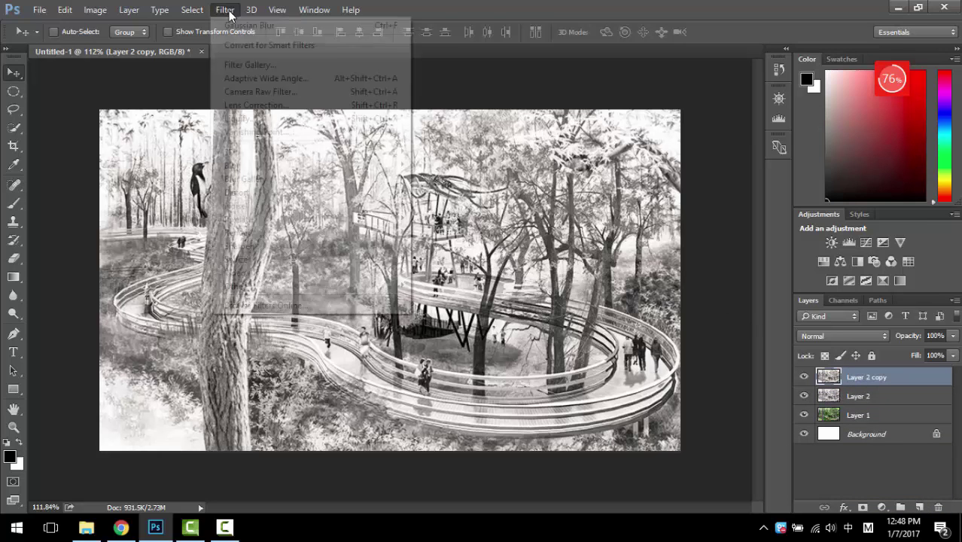
{"action": "left_click", "coordinate": [632, 186]}
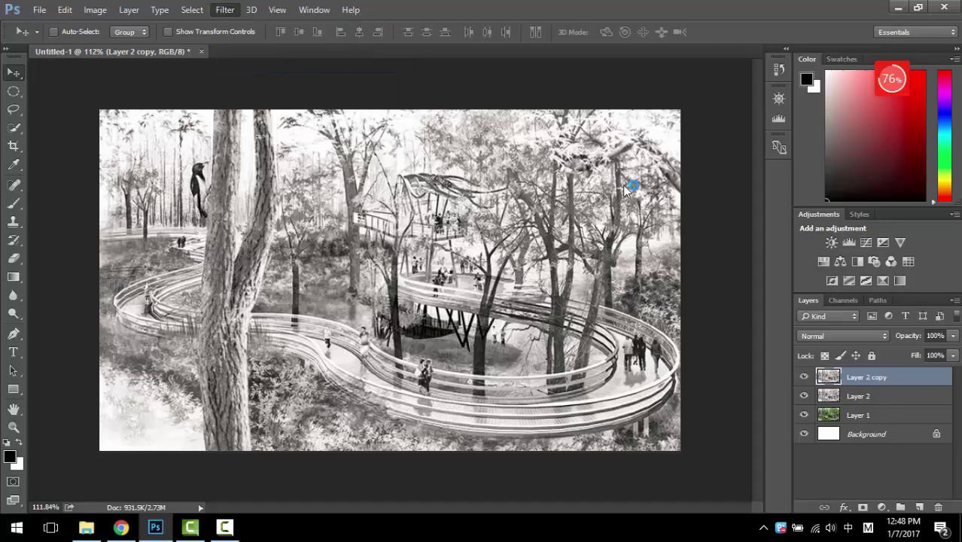
{"action": "left_click", "coordinate": [224, 9]}
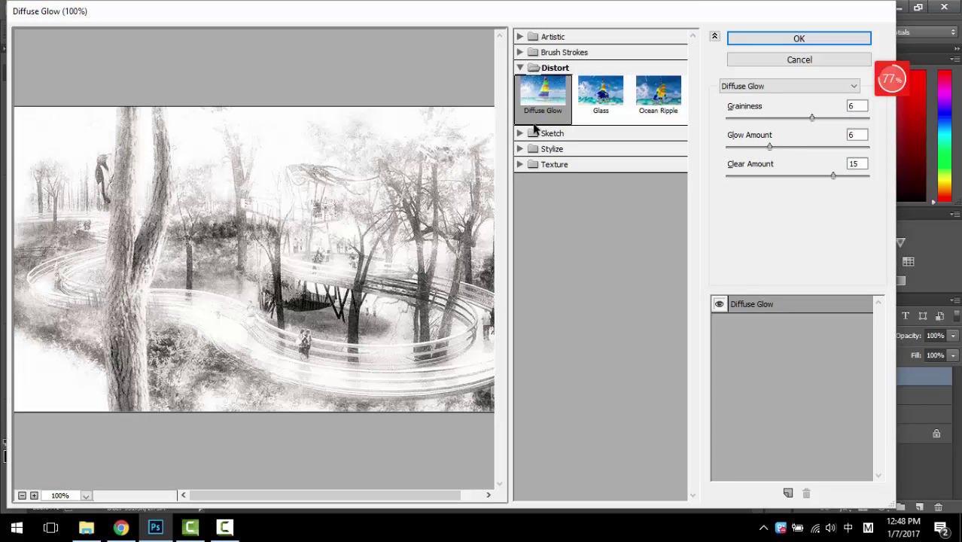
{"action": "mouse_move", "coordinate": [198, 200]}
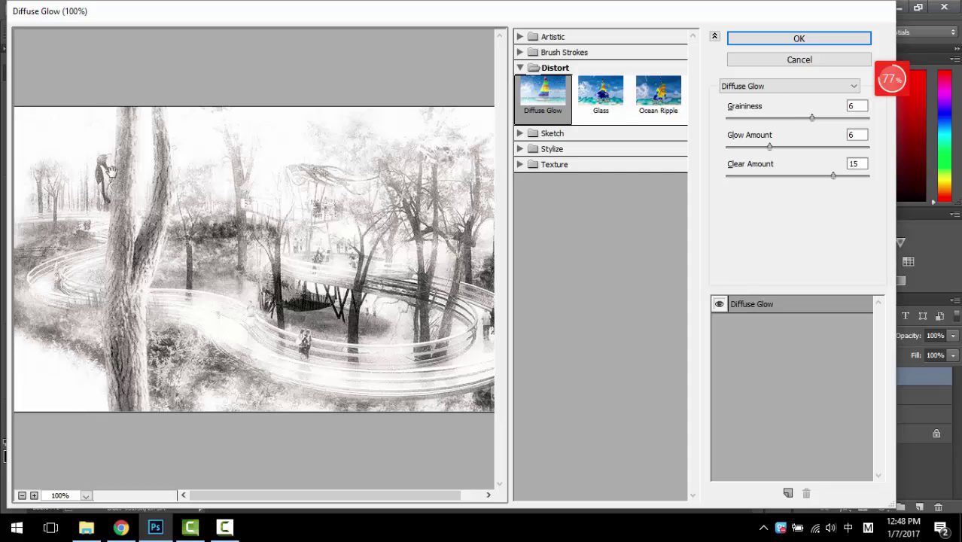
{"action": "mouse_move", "coordinate": [27, 110]}
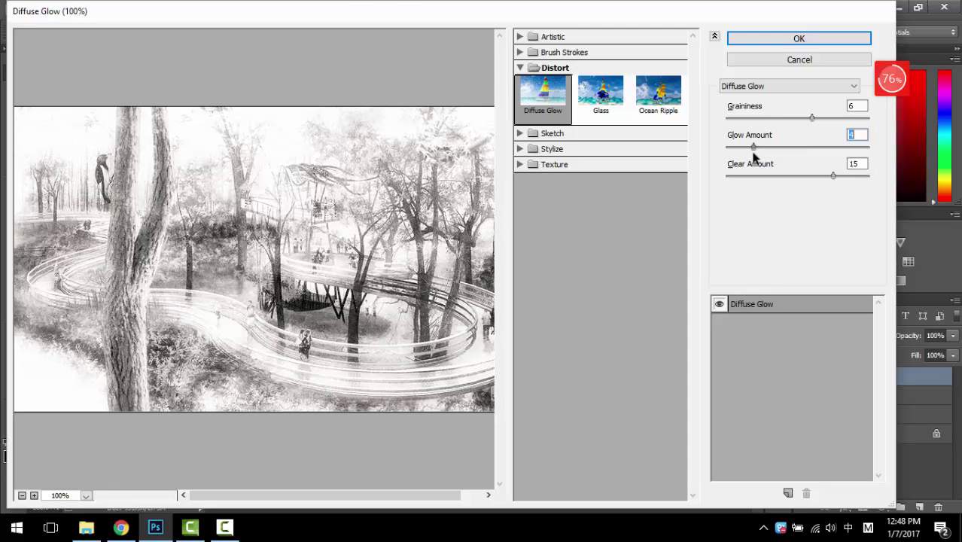
{"action": "mouse_move", "coordinate": [785, 55]}
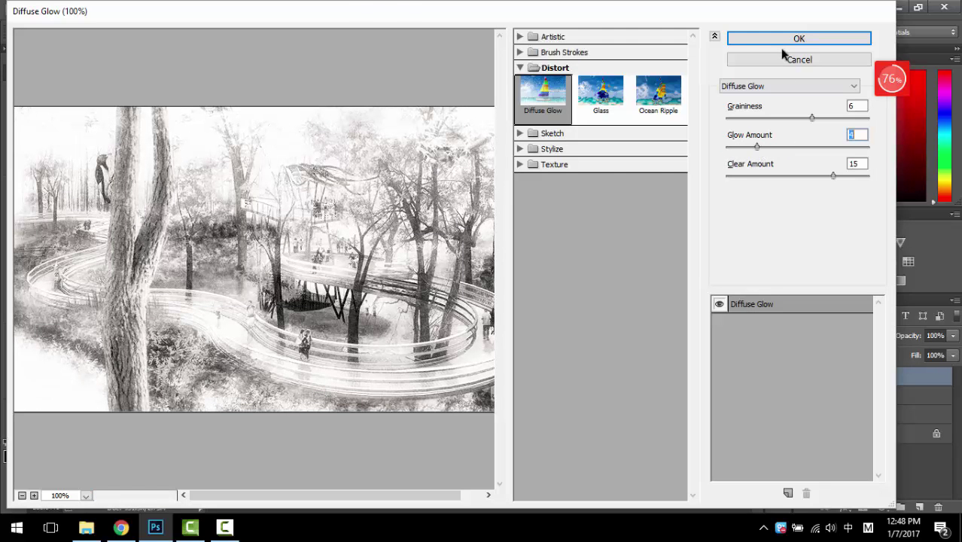
{"action": "left_click", "coordinate": [798, 38]}
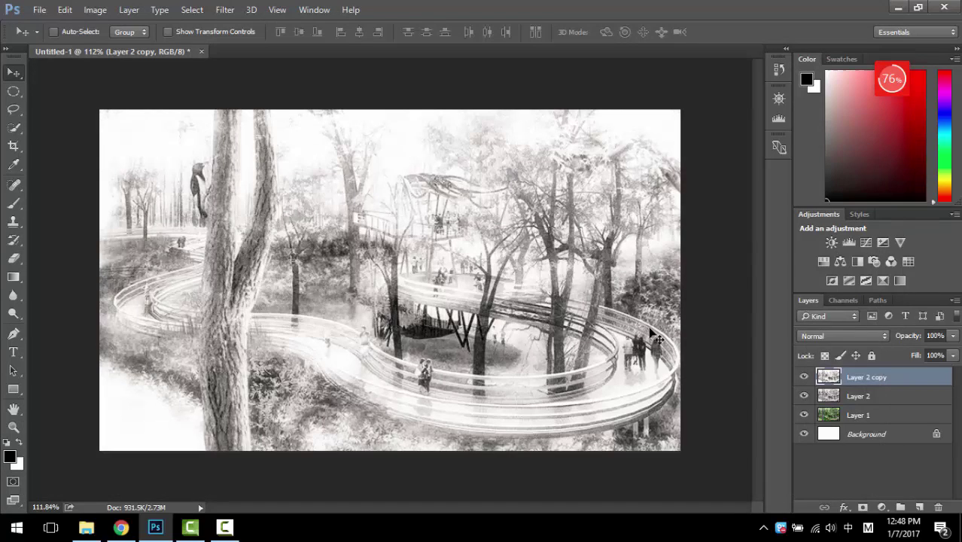
{"action": "mouse_move", "coordinate": [554, 200]}
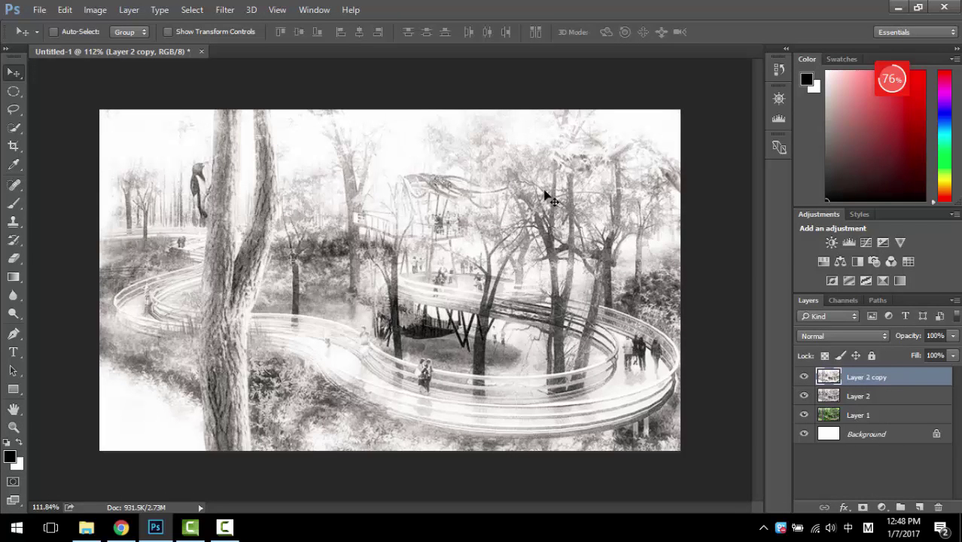
Step: Try Screen, Lighter Color and Soft Light blending on the sketch copy, settling on Screen
{"action": "left_click", "coordinate": [842, 336]}
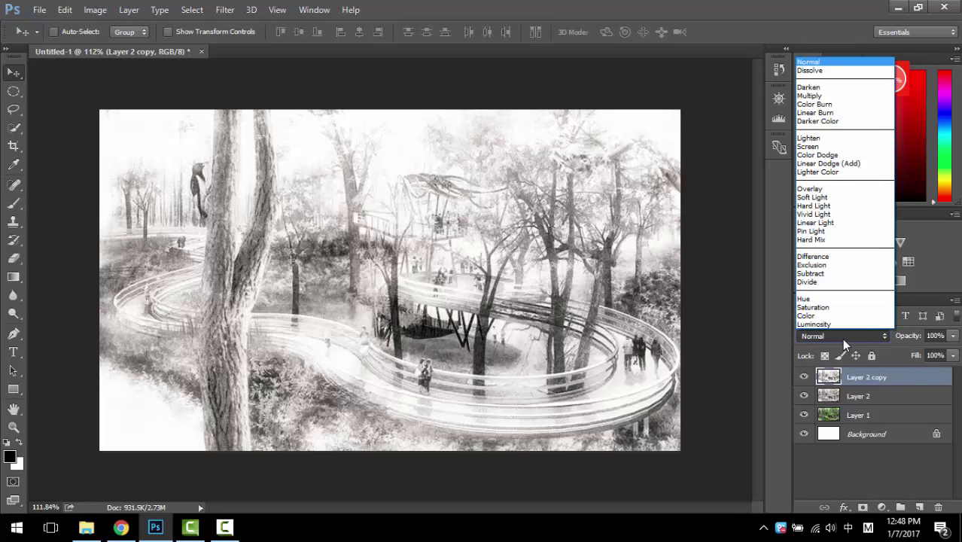
{"action": "left_click", "coordinate": [808, 146]}
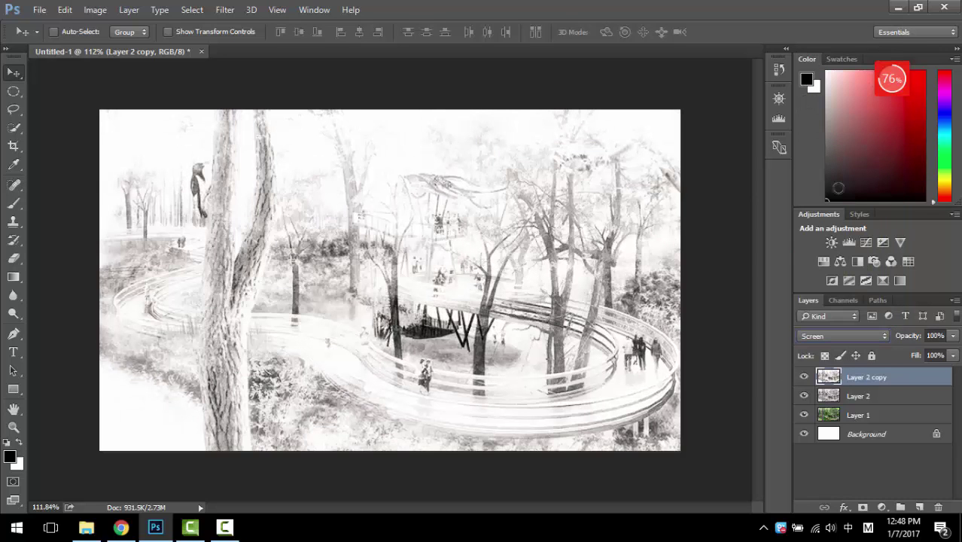
{"action": "left_click", "coordinate": [842, 336]}
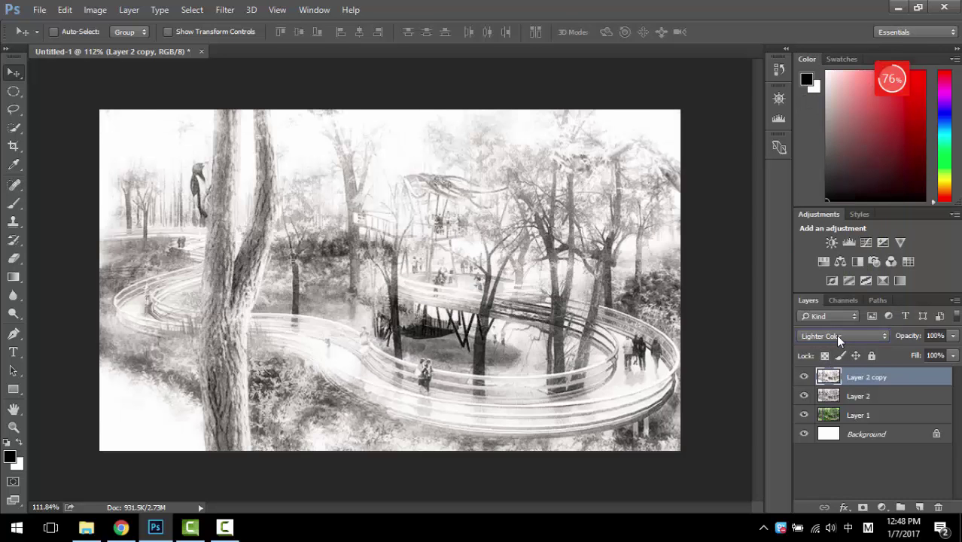
{"action": "left_click", "coordinate": [839, 336]}
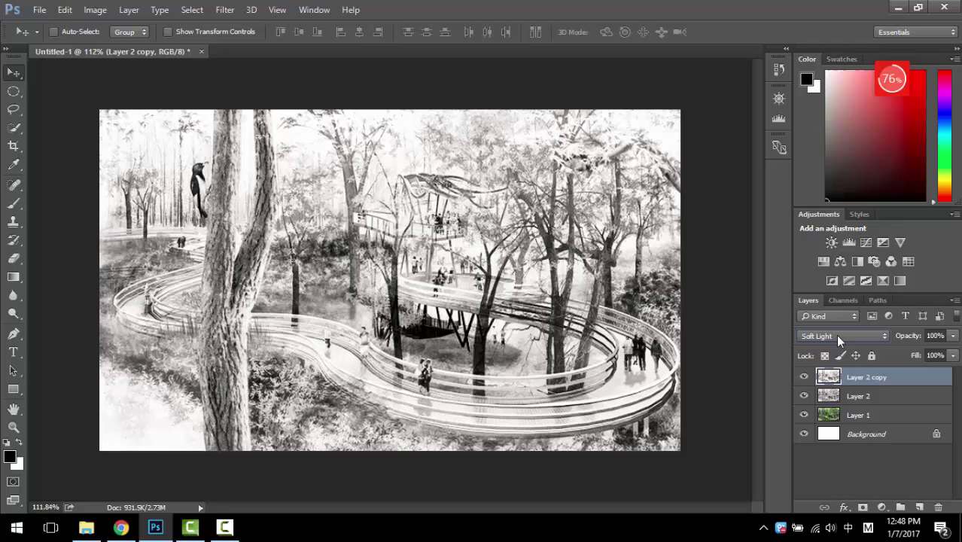
{"action": "left_click", "coordinate": [840, 336]}
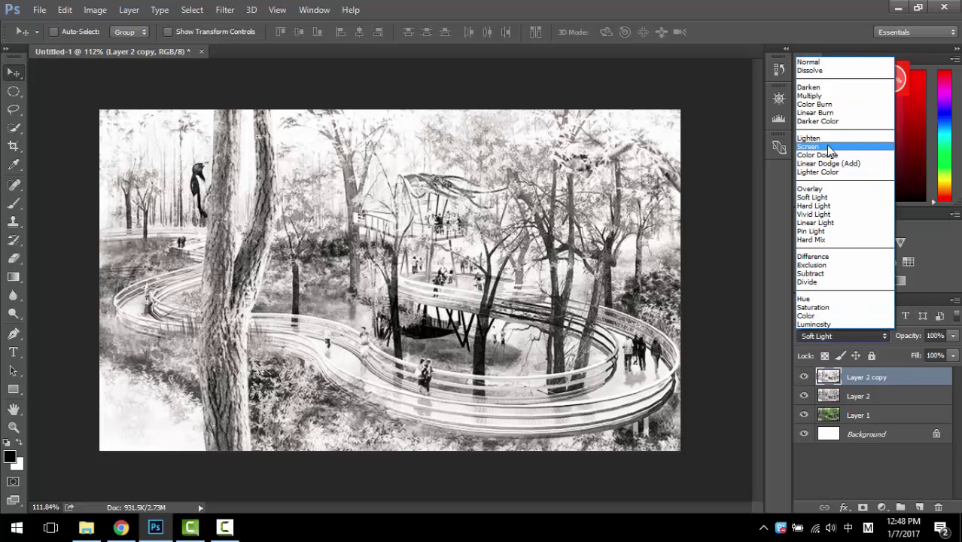
{"action": "left_click", "coordinate": [807, 146]}
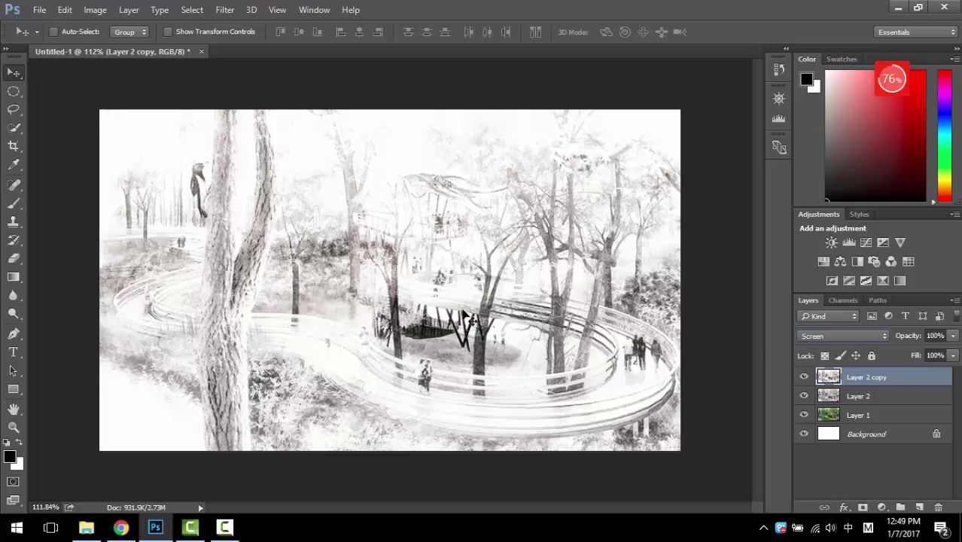
{"action": "left_click", "coordinate": [859, 415]}
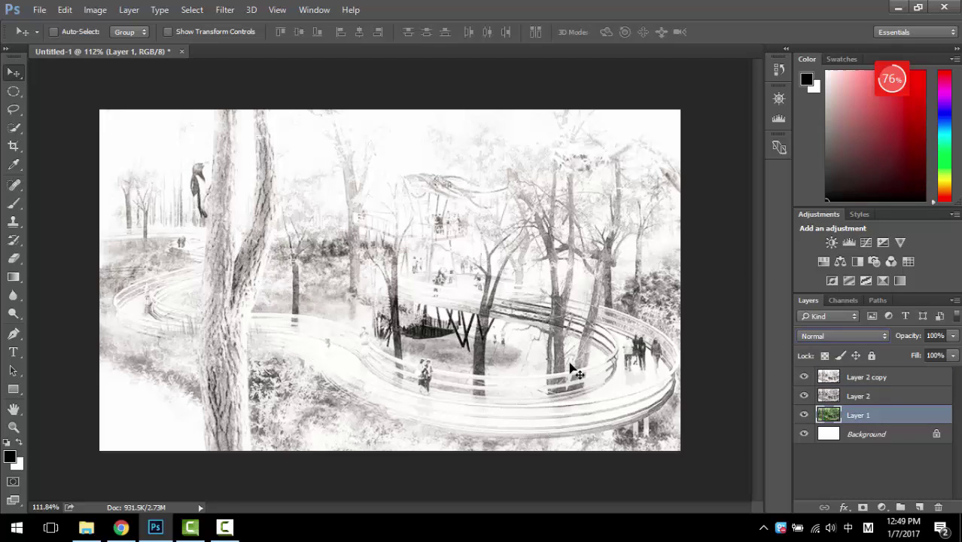
{"action": "mouse_move", "coordinate": [519, 245]}
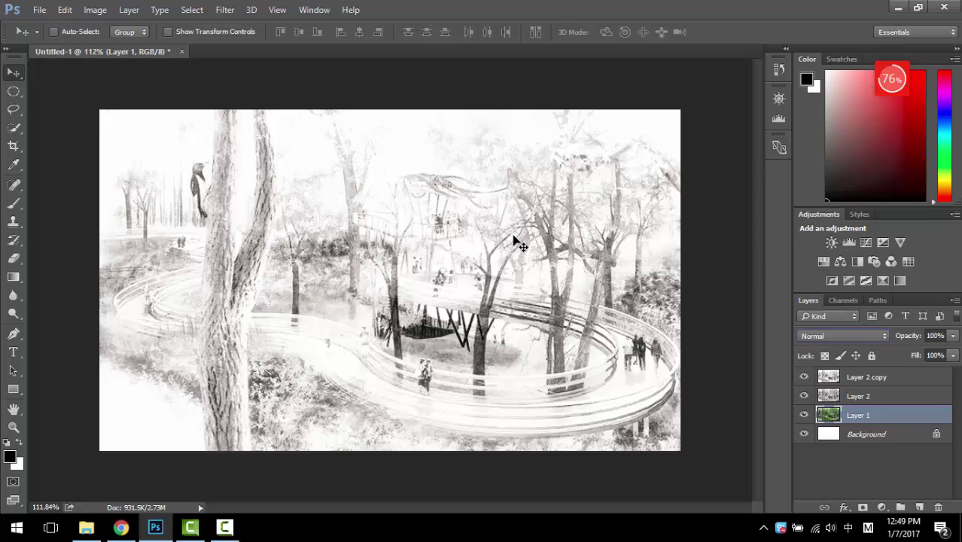
{"action": "mouse_move", "coordinate": [526, 248]}
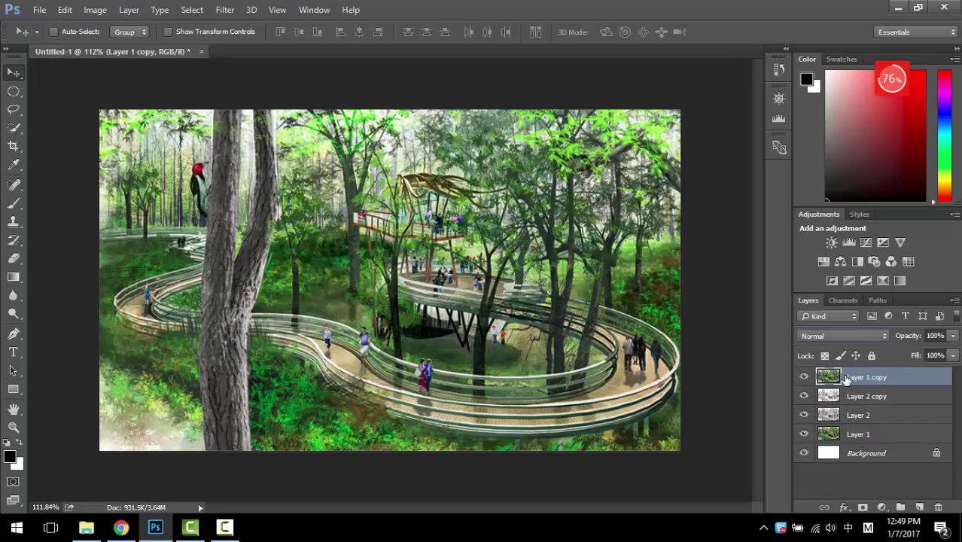
{"action": "mouse_move", "coordinate": [872, 379]}
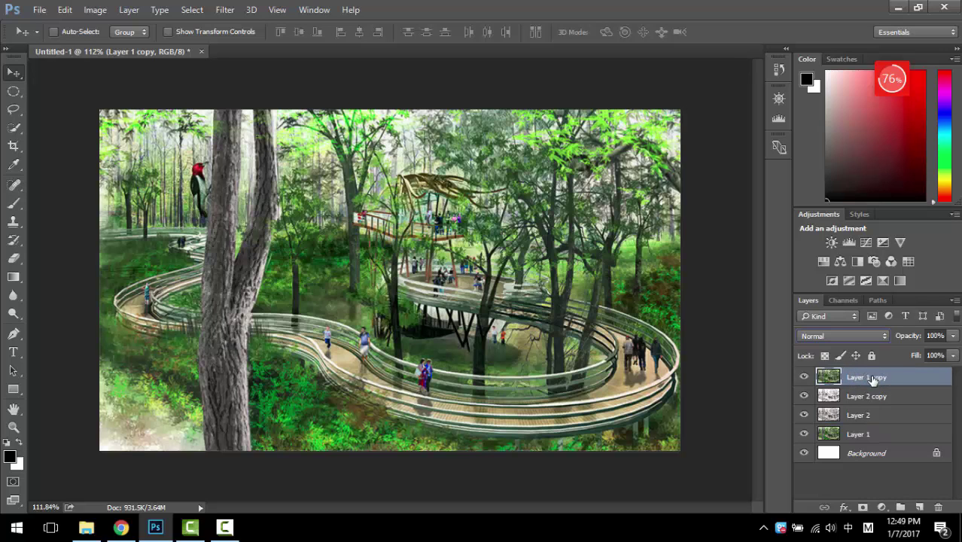
Step: Select the colour Layer 1 copy above the sketch layers and toggle its visibility to compare
{"action": "left_click", "coordinate": [858, 434]}
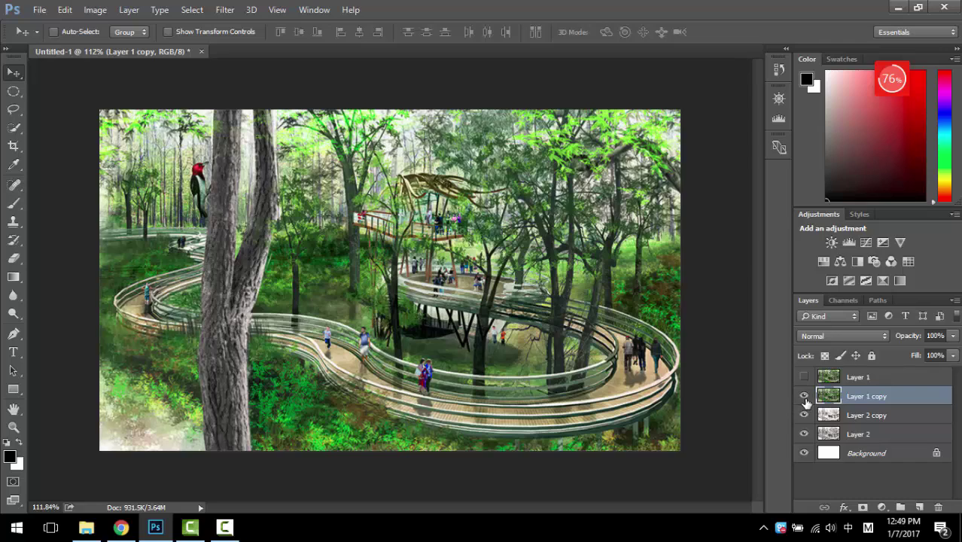
{"action": "left_click", "coordinate": [804, 396]}
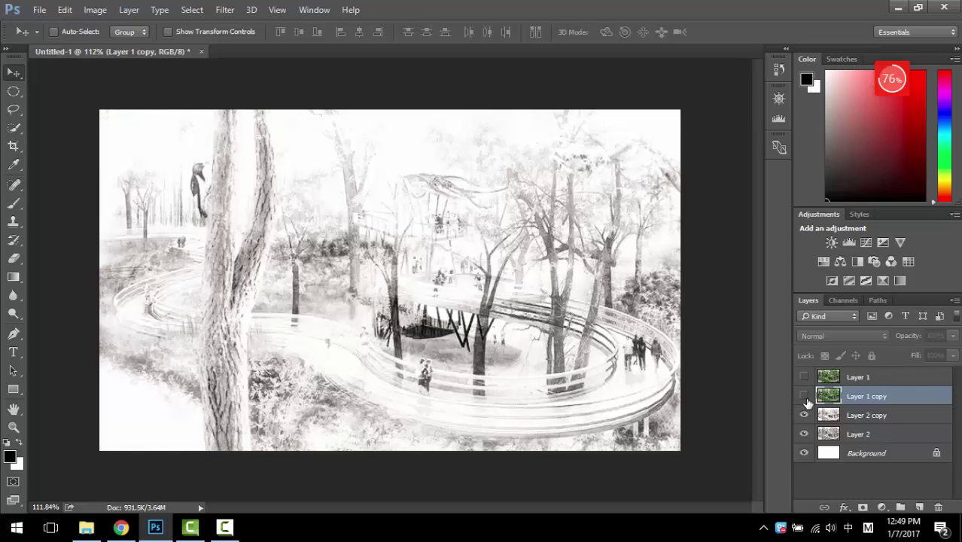
{"action": "left_click", "coordinate": [804, 396]}
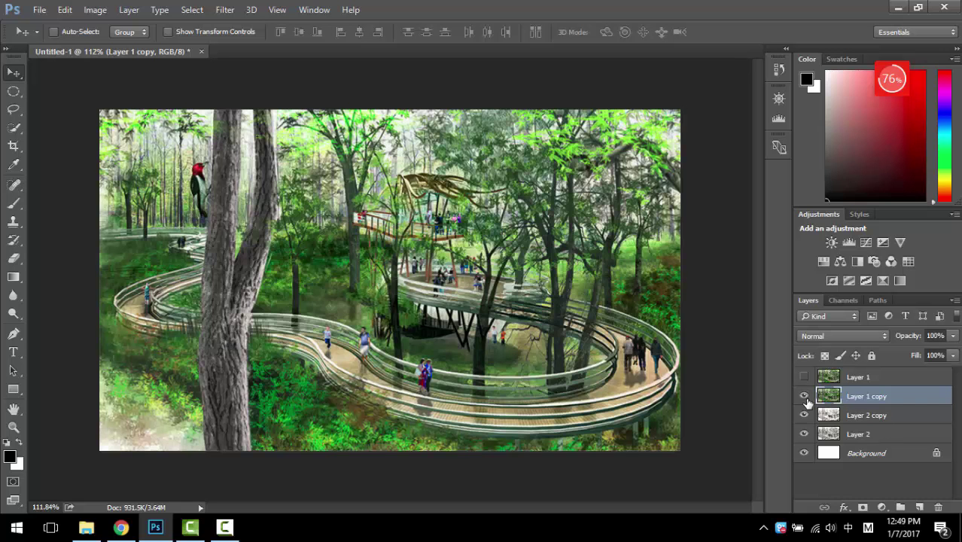
{"action": "left_click", "coordinate": [841, 336]}
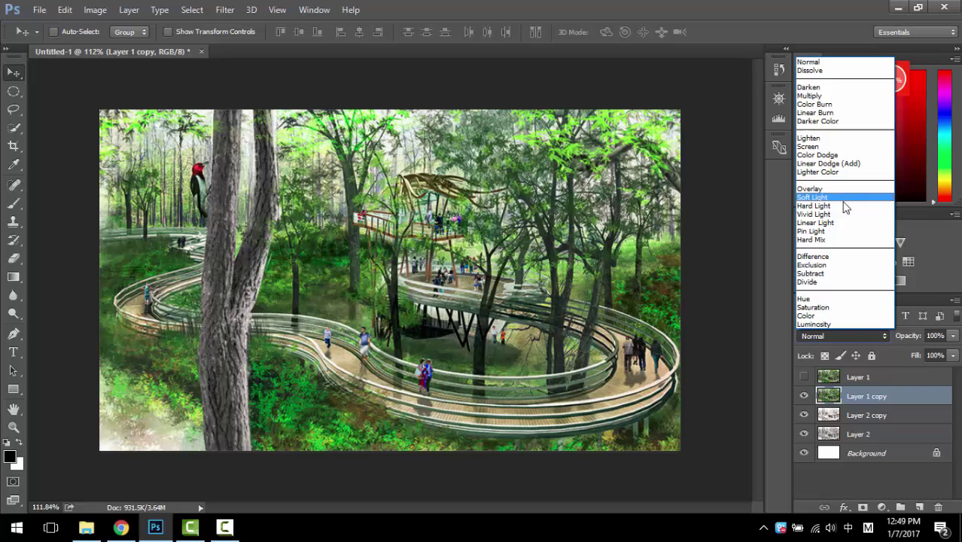
{"action": "mouse_move", "coordinate": [835, 214]}
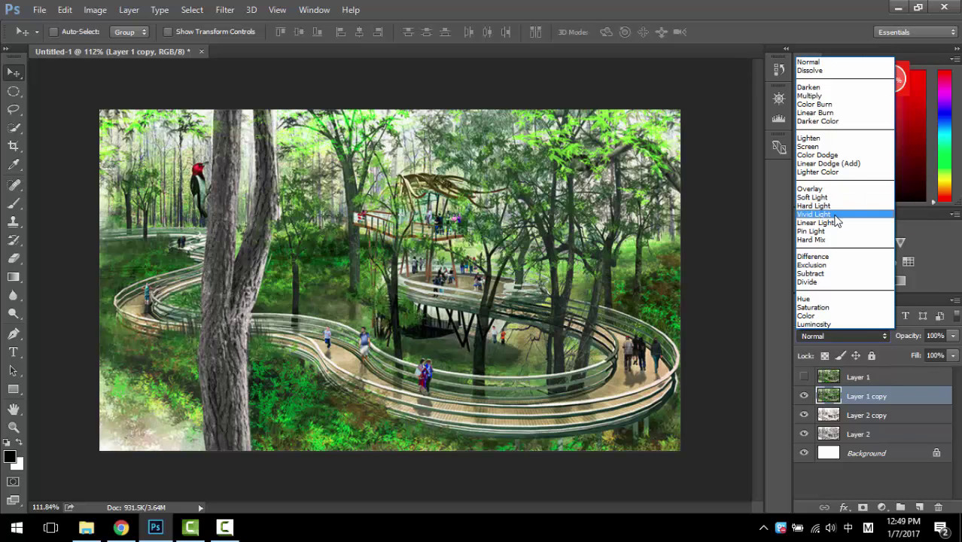
Step: Blend Layer 1 copy in Vivid Light and paint its mask with a 40% black brush
{"action": "left_click", "coordinate": [814, 214]}
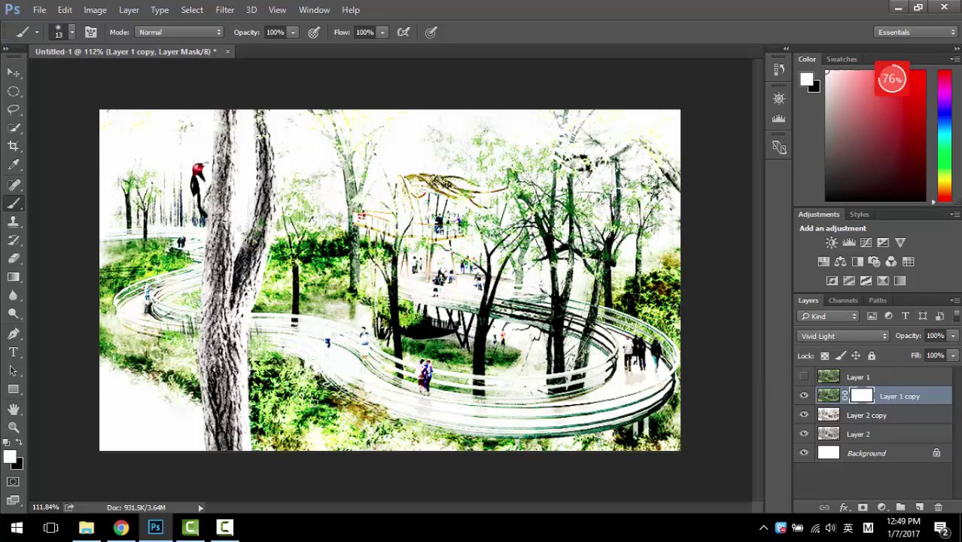
{"action": "left_click_drag", "start_coordinate": [286, 384], "coordinate": [369, 418]}
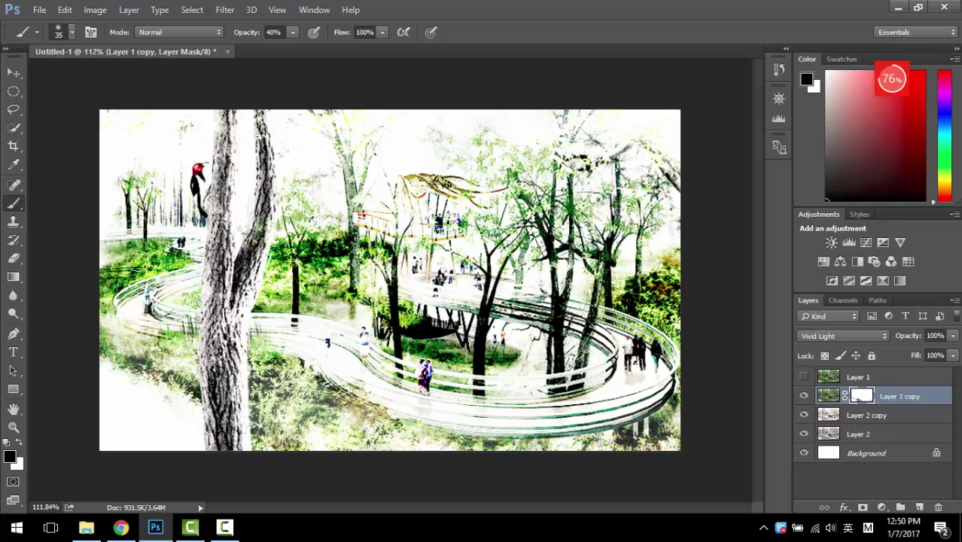
{"action": "left_click_drag", "start_coordinate": [136, 271], "coordinate": [172, 262]}
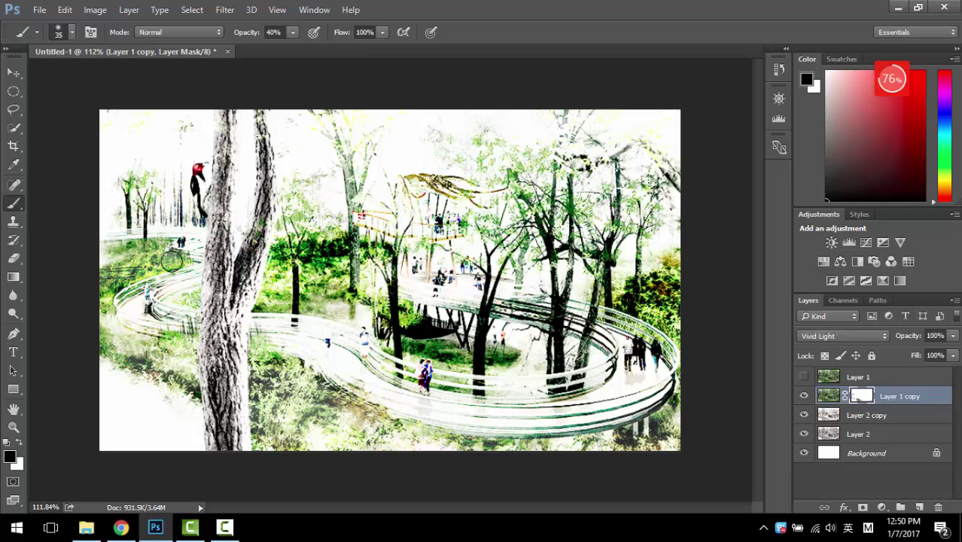
{"action": "left_click_drag", "start_coordinate": [171, 260], "coordinate": [312, 258]}
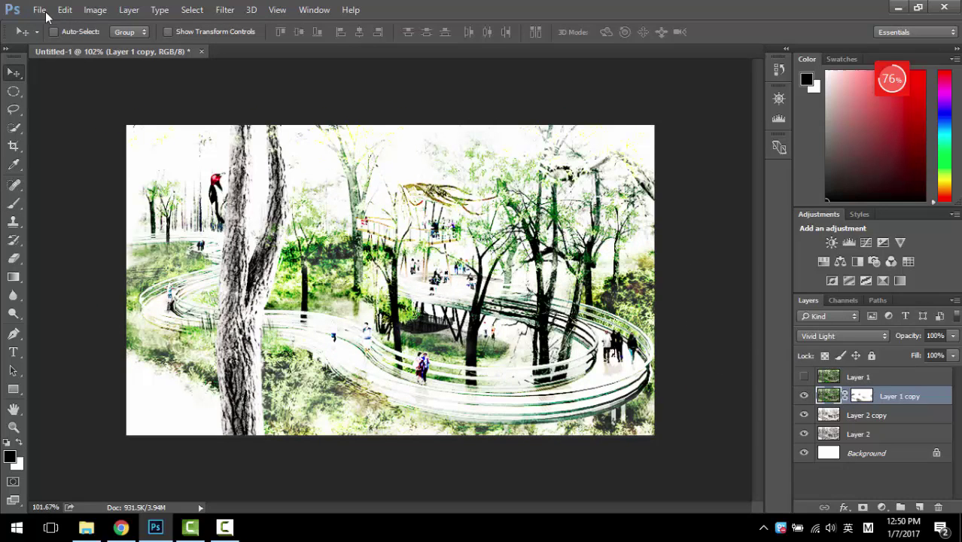
Step: Shift the Layer 1 copy's hue to about -18 with Hue/Saturation
{"action": "left_click", "coordinate": [95, 10]}
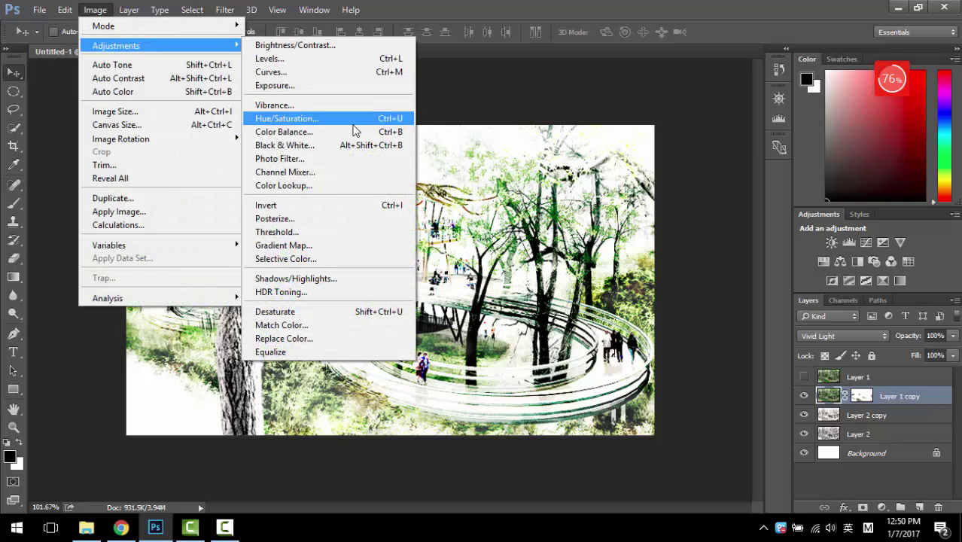
{"action": "left_click", "coordinate": [286, 118]}
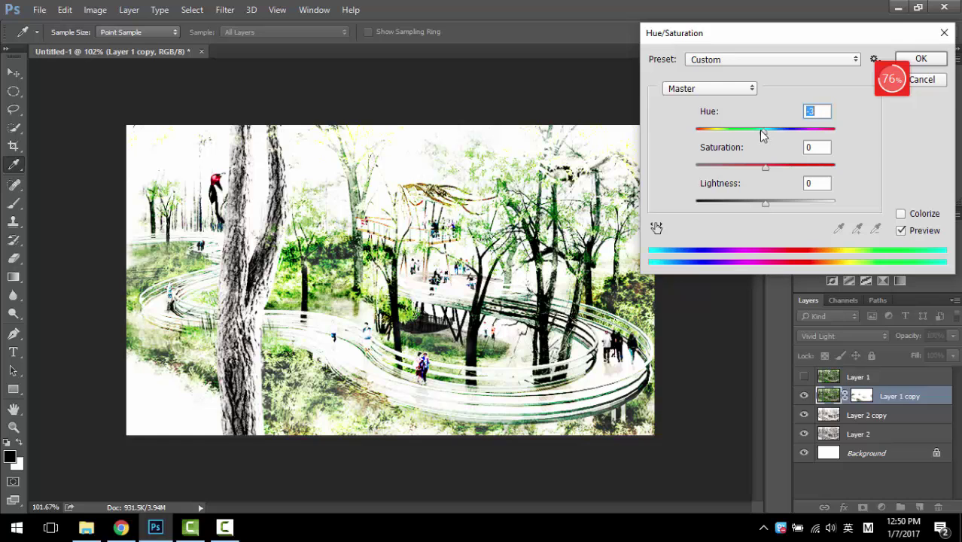
{"action": "left_click_drag", "start_coordinate": [764, 128], "coordinate": [752, 127]}
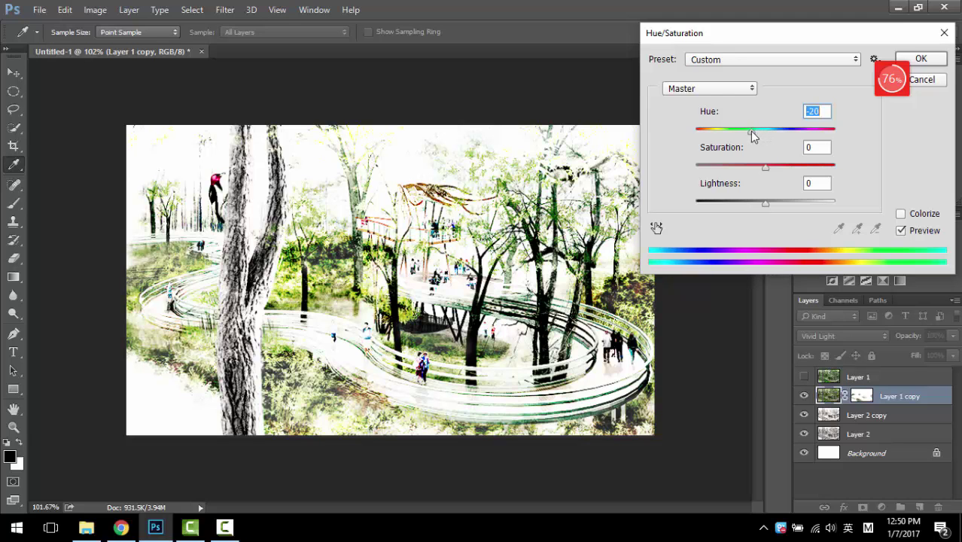
{"action": "left_click_drag", "start_coordinate": [752, 127], "coordinate": [757, 128]}
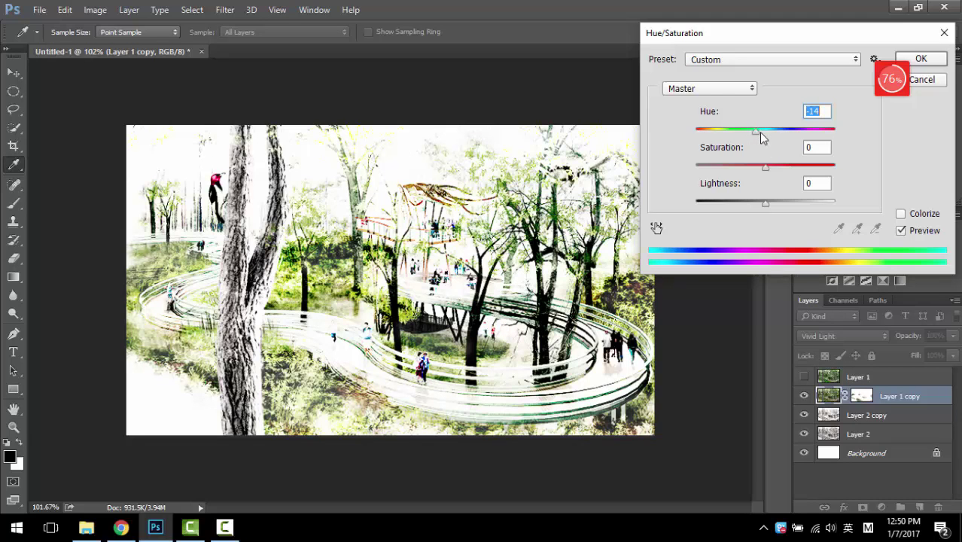
{"action": "left_click_drag", "start_coordinate": [756, 129], "coordinate": [824, 129]}
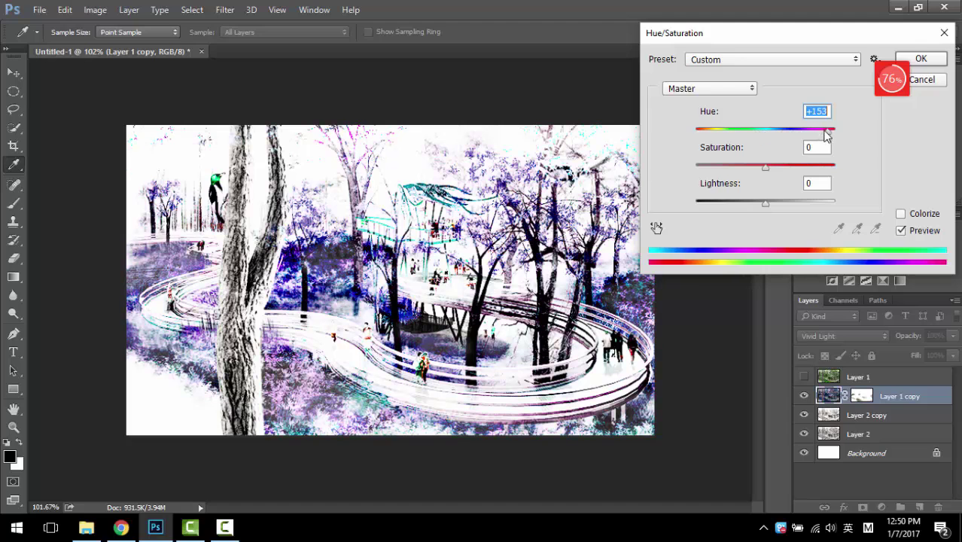
{"action": "left_click_drag", "start_coordinate": [825, 130], "coordinate": [745, 130]}
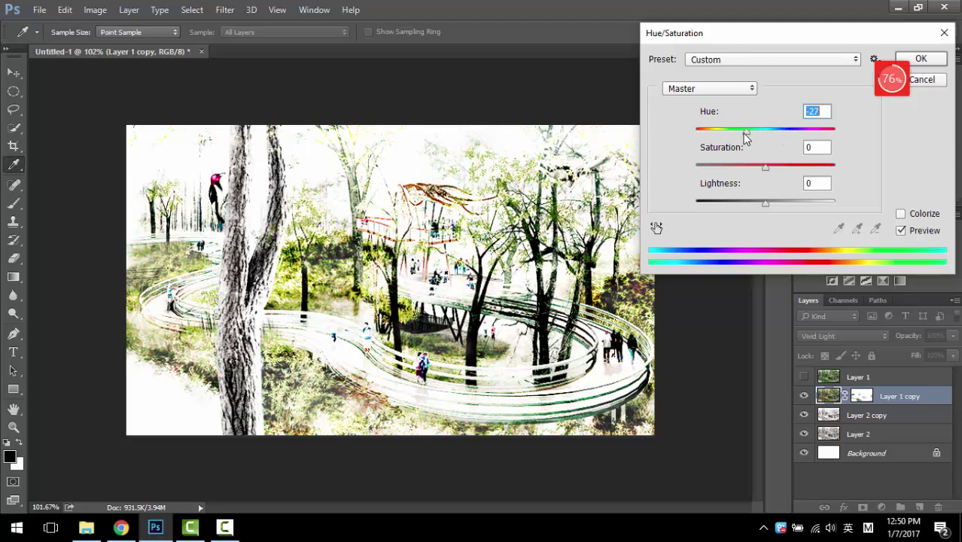
{"action": "left_click_drag", "start_coordinate": [744, 130], "coordinate": [758, 130]}
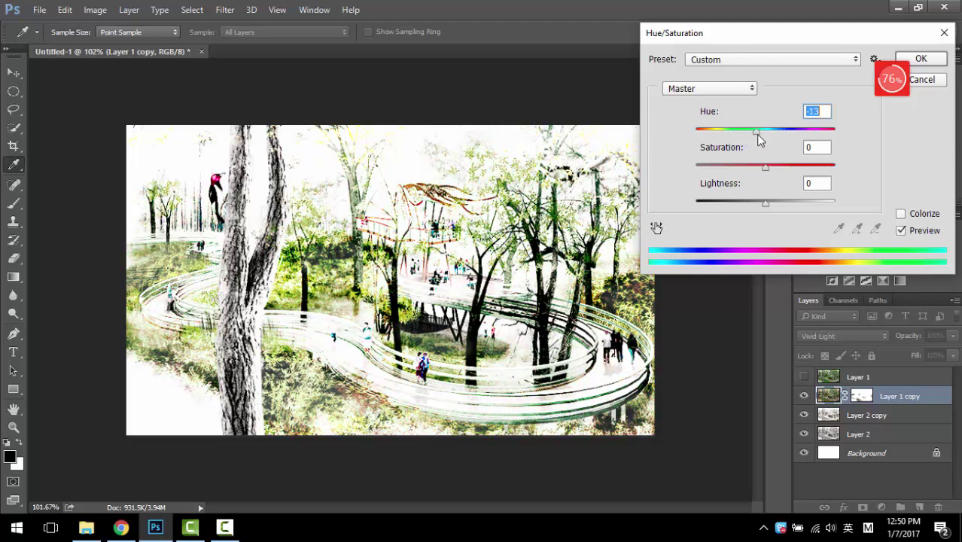
{"action": "left_click_drag", "start_coordinate": [757, 129], "coordinate": [770, 129]}
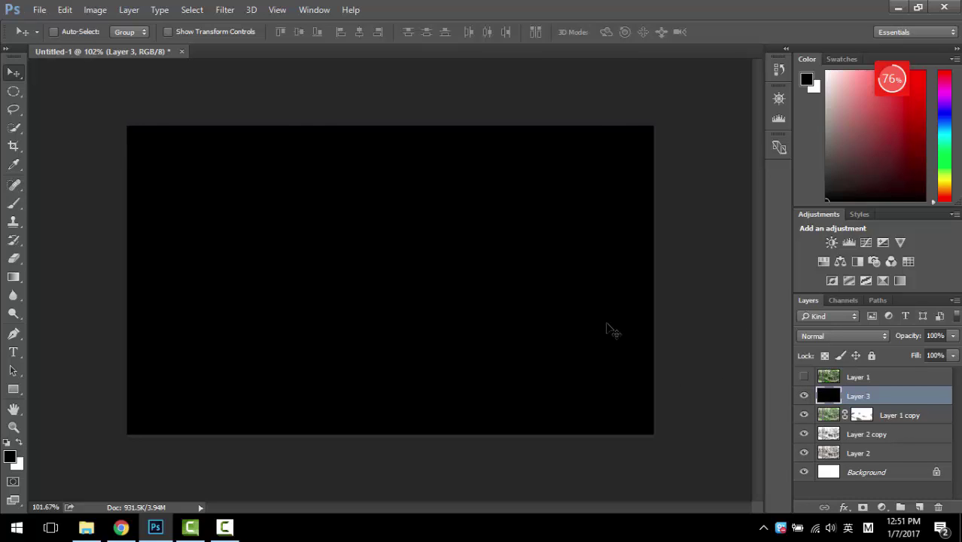
{"action": "mouse_move", "coordinate": [192, 10]}
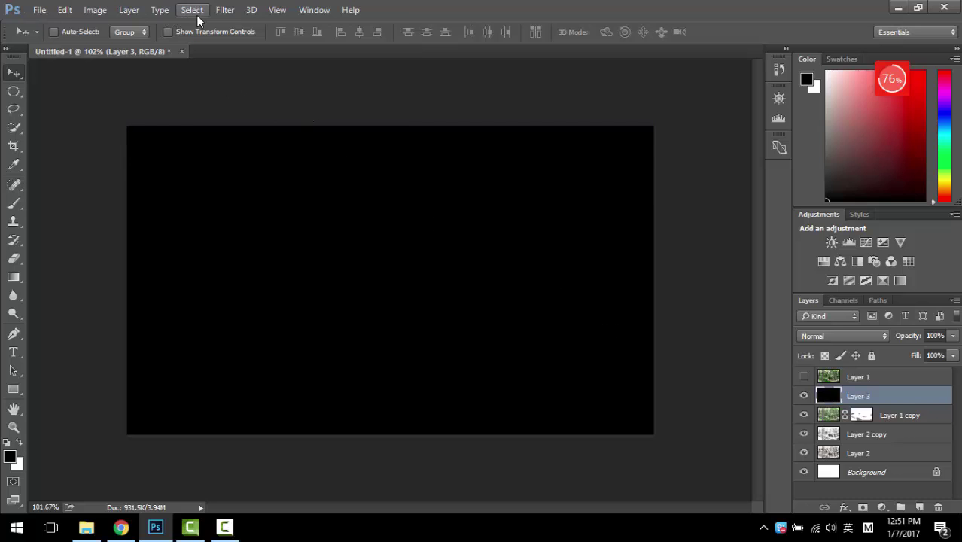
Step: Add about 79% Uniform, Monochromatic noise to the black Layer 3
{"action": "left_click", "coordinate": [225, 10]}
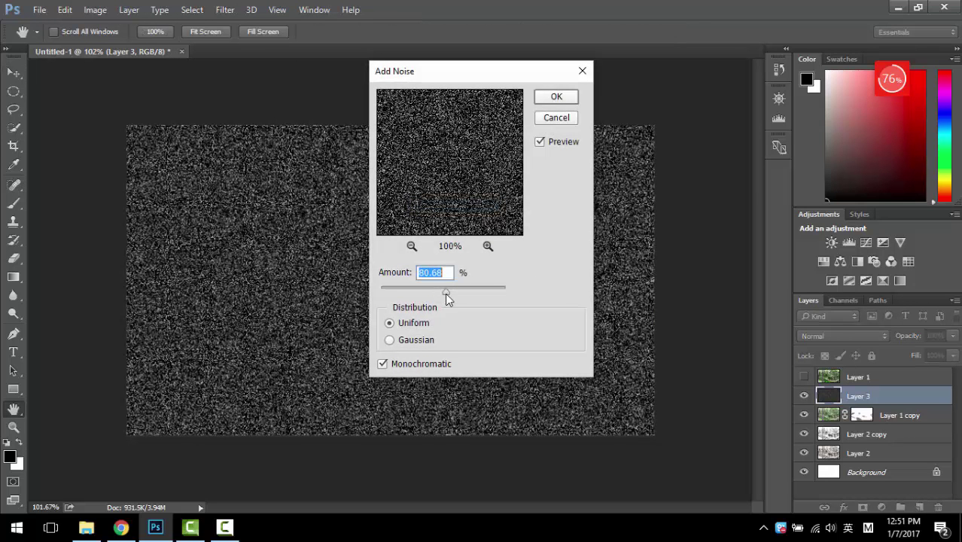
{"action": "left_click_drag", "start_coordinate": [446, 288], "coordinate": [450, 288]}
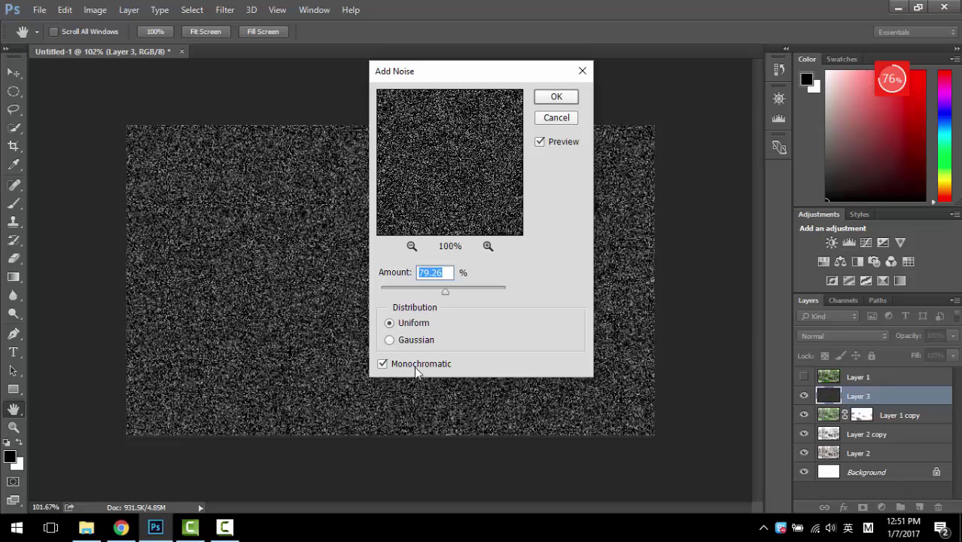
{"action": "left_click", "coordinate": [556, 97]}
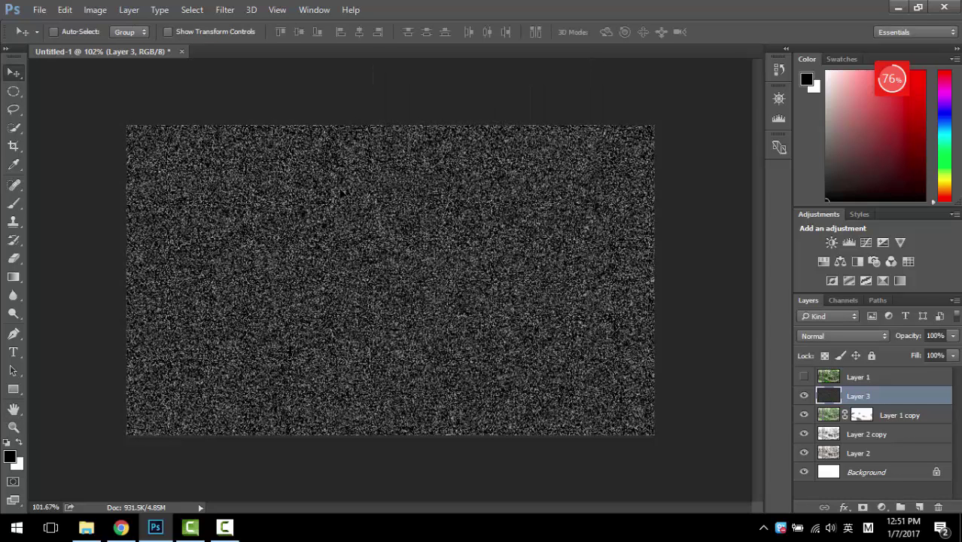
{"action": "left_click", "coordinate": [225, 10]}
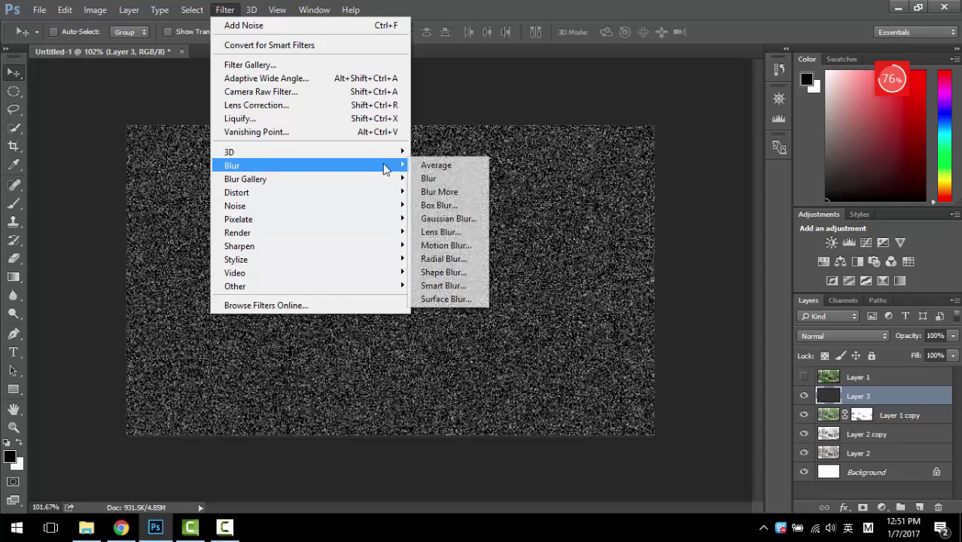
Step: Blur the noise, then apply Levels 72, 1.19, 118 to leave sparse white flecks
{"action": "left_click", "coordinate": [448, 218]}
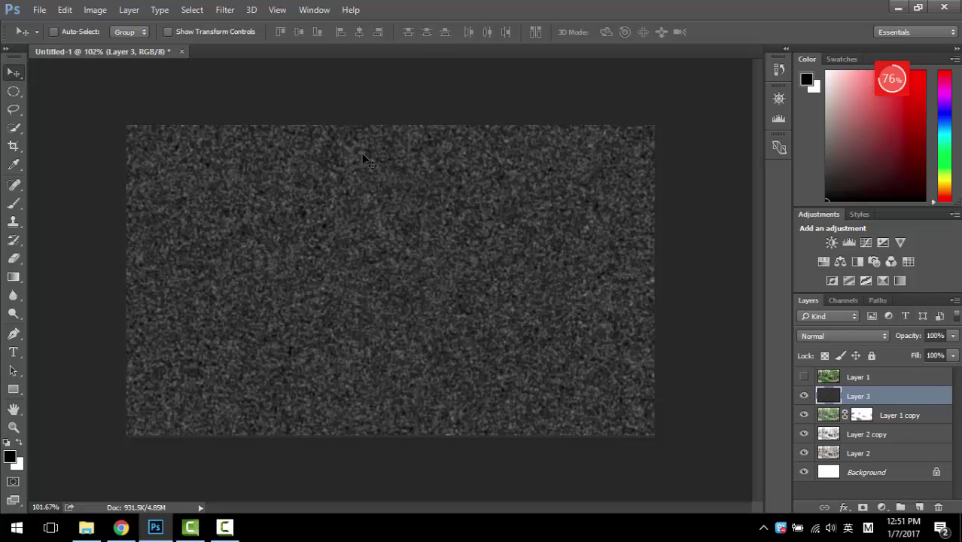
{"action": "left_click", "coordinate": [95, 9]}
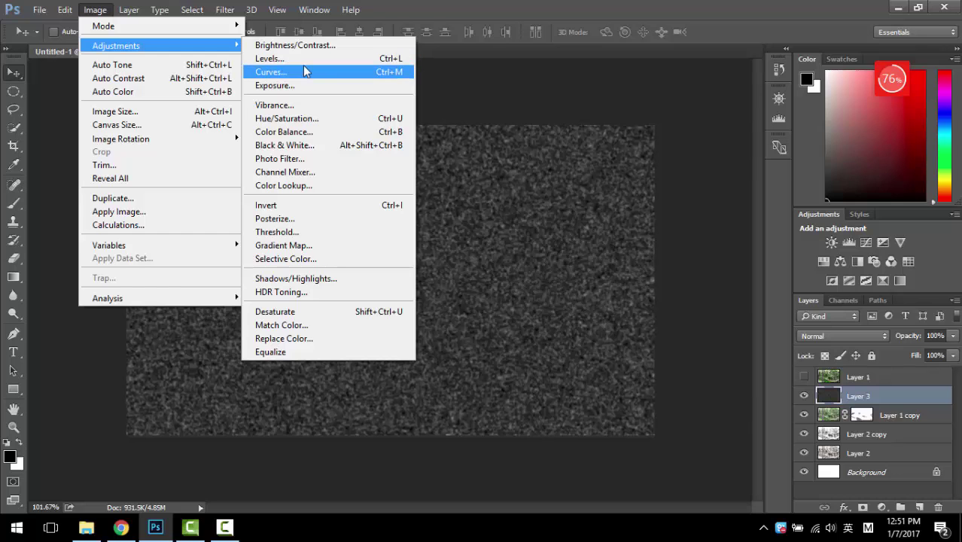
{"action": "left_click", "coordinate": [270, 72]}
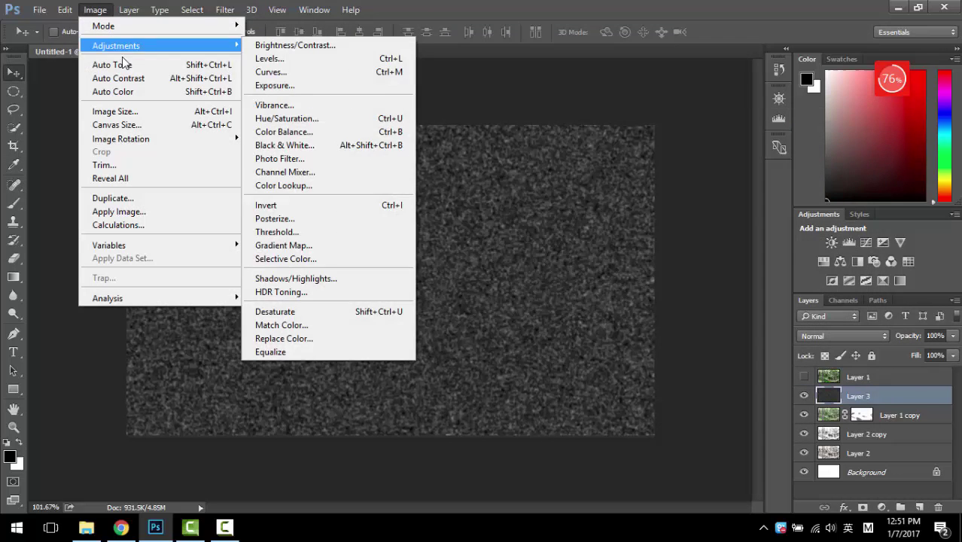
{"action": "left_click", "coordinate": [269, 58]}
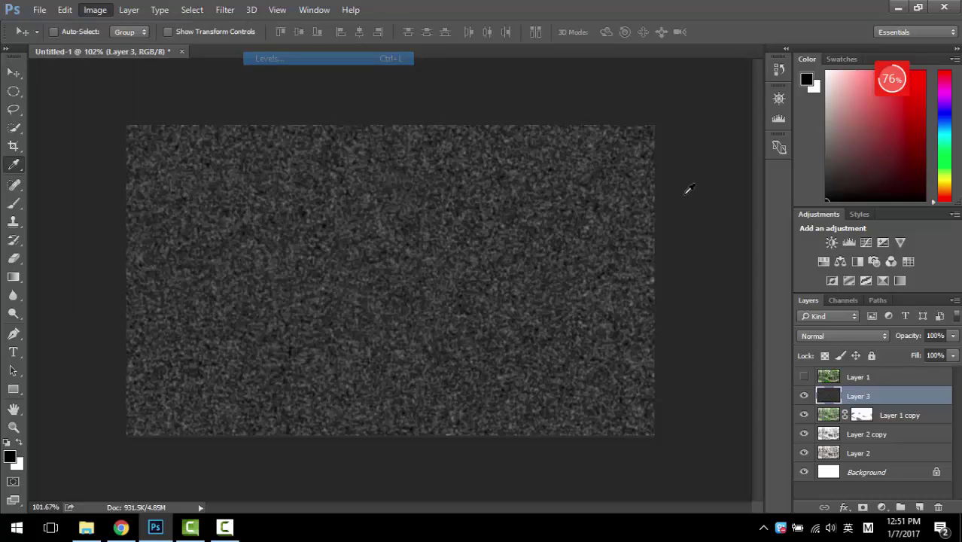
{"action": "left_click", "coordinate": [268, 58]}
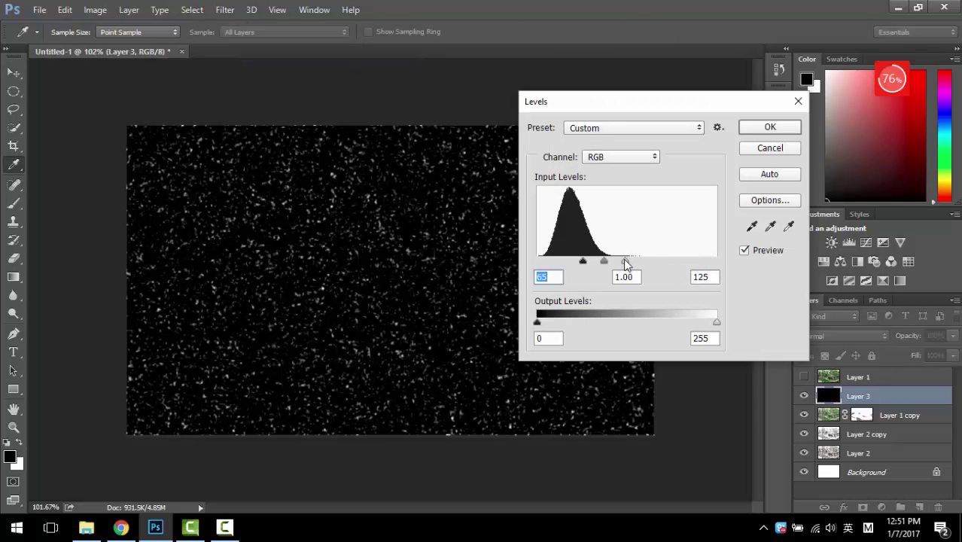
{"action": "left_click_drag", "start_coordinate": [582, 261], "coordinate": [593, 261]}
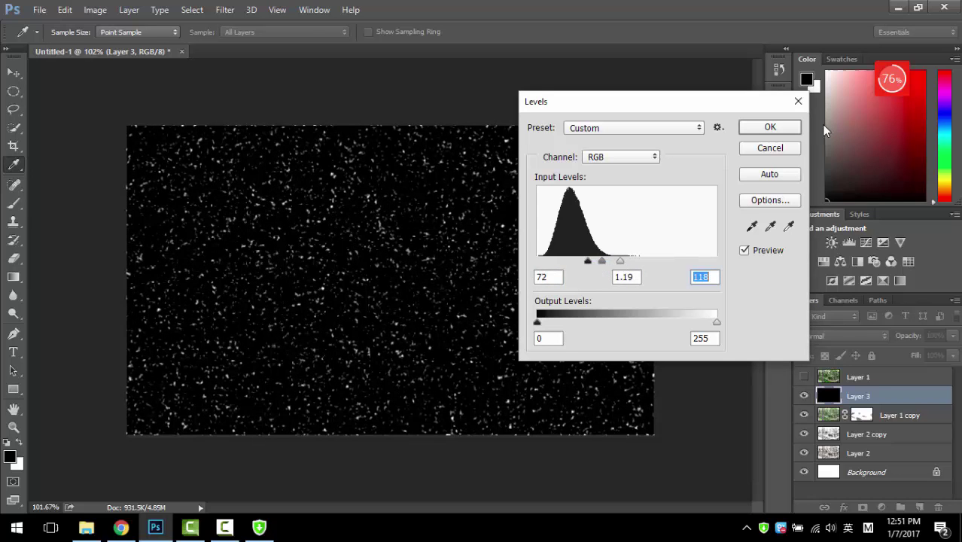
{"action": "left_click", "coordinate": [770, 127]}
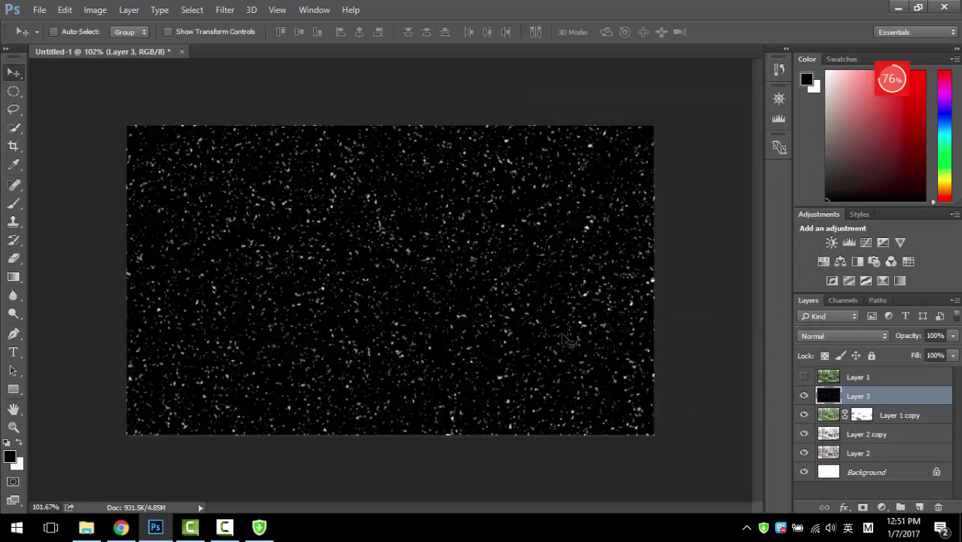
{"action": "mouse_move", "coordinate": [534, 320]}
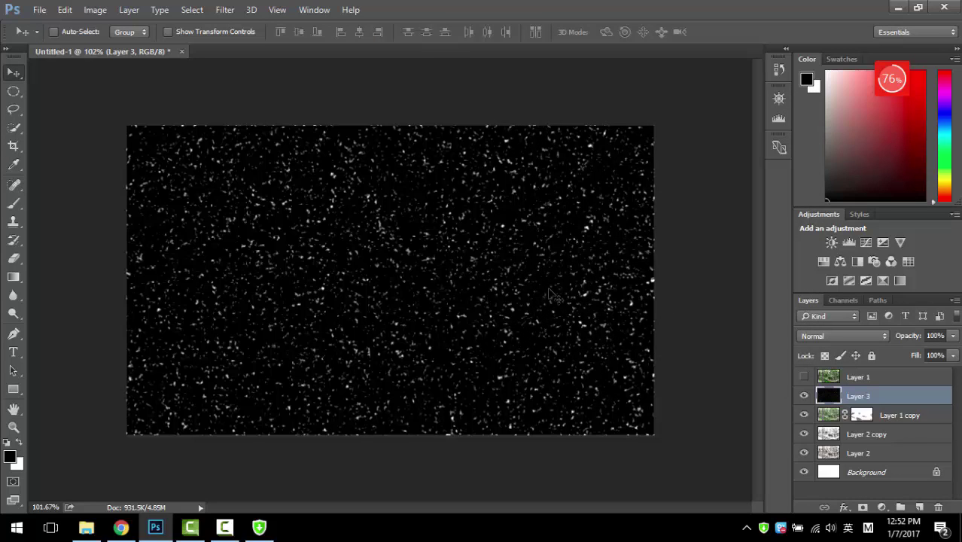
Step: Set Layer 3's blend mode to Linear Dodge (Add) and select Layer 1 copy
{"action": "left_click", "coordinate": [842, 336]}
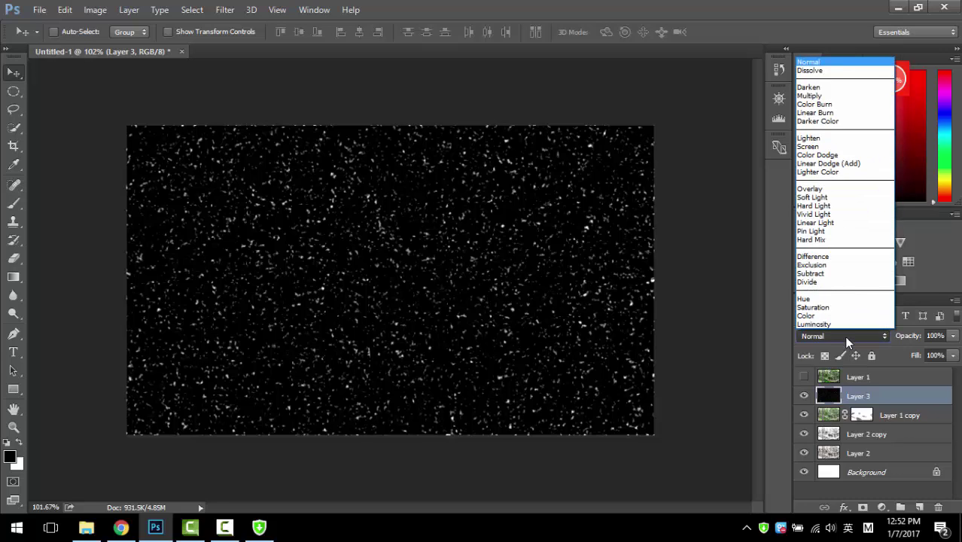
{"action": "mouse_move", "coordinate": [808, 138]}
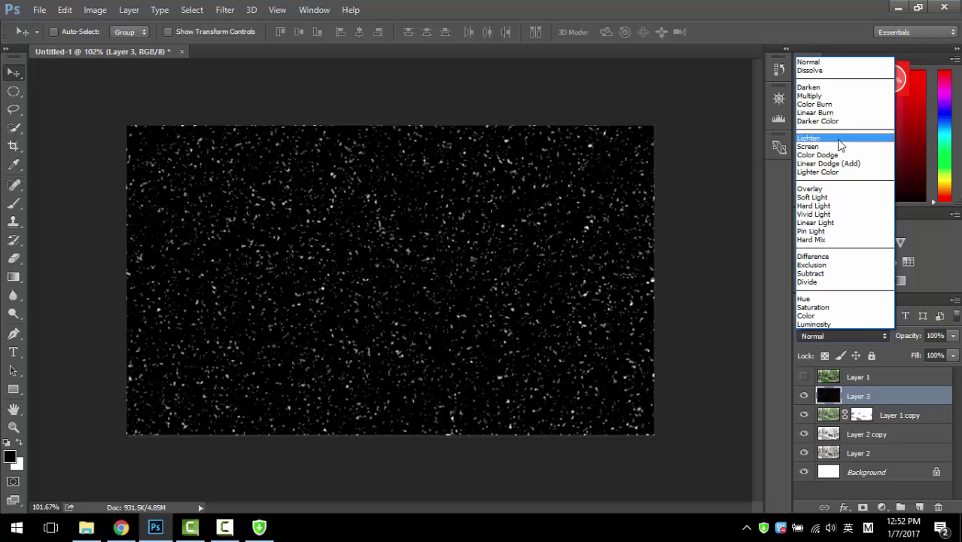
{"action": "left_click", "coordinate": [828, 164]}
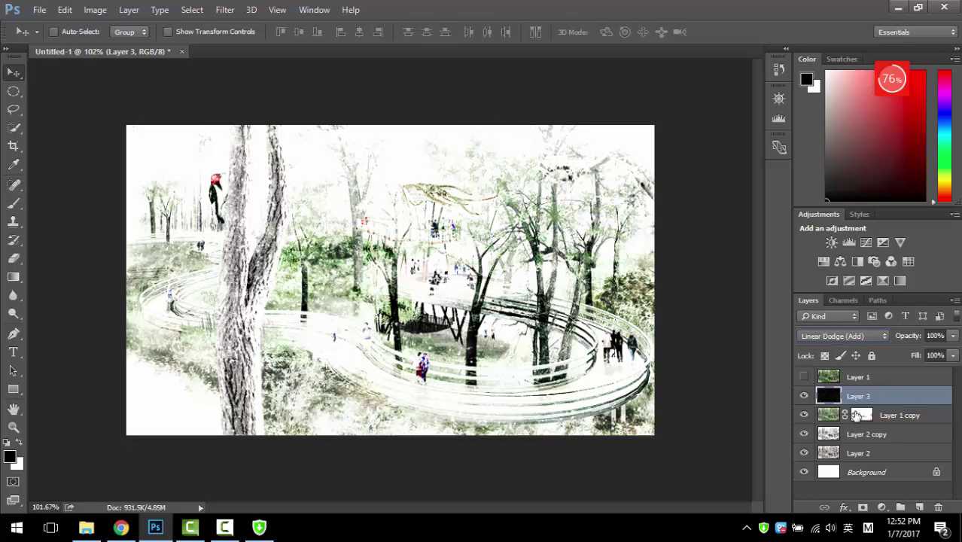
{"action": "left_click", "coordinate": [900, 414]}
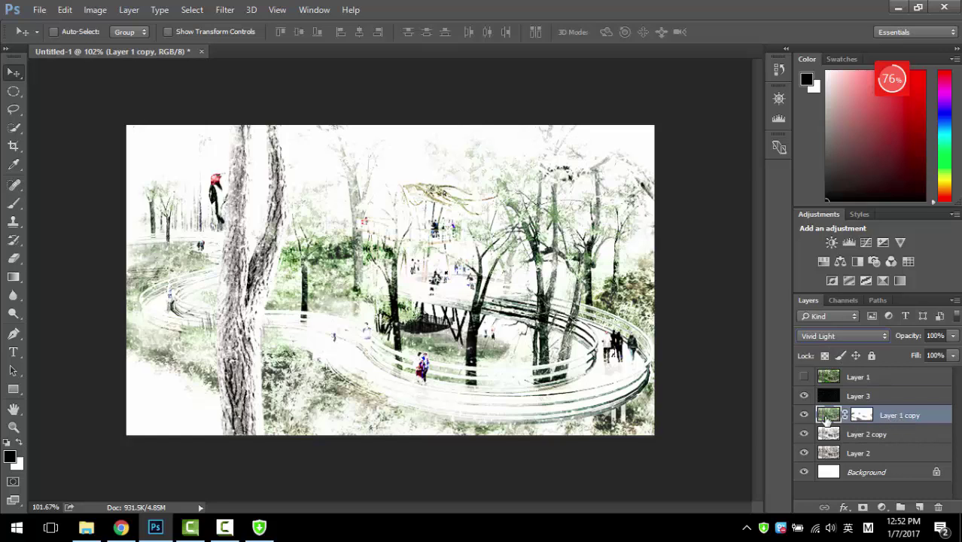
{"action": "mouse_move", "coordinate": [935, 336]}
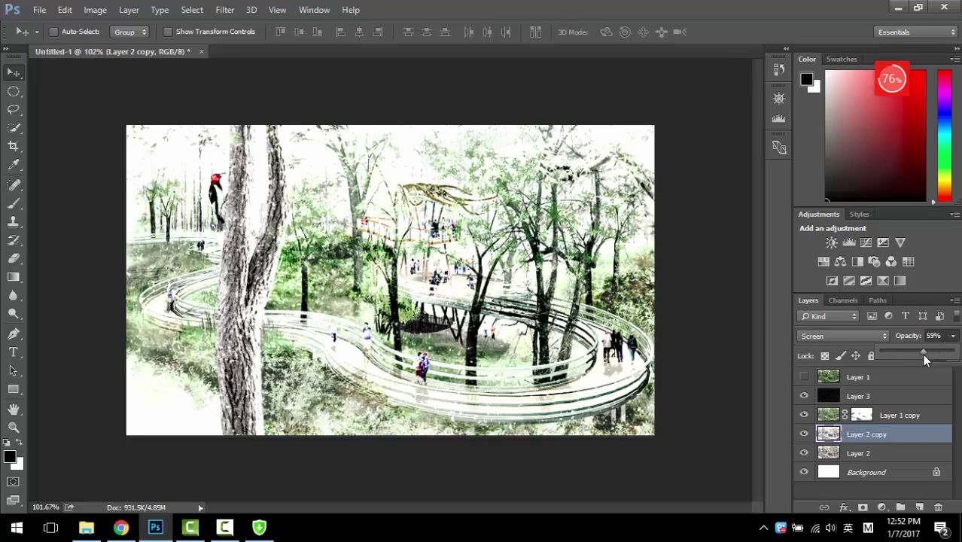
Step: Drag Layer 2 copy's opacity up to 75%, then select Layer 1
{"action": "left_click_drag", "start_coordinate": [924, 352], "coordinate": [926, 351]}
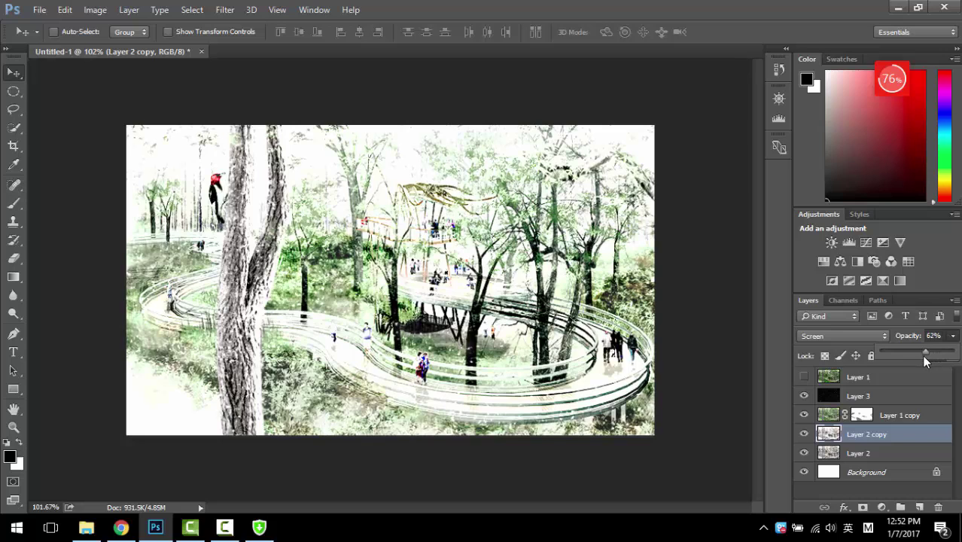
{"action": "left_click_drag", "start_coordinate": [926, 352], "coordinate": [931, 353]}
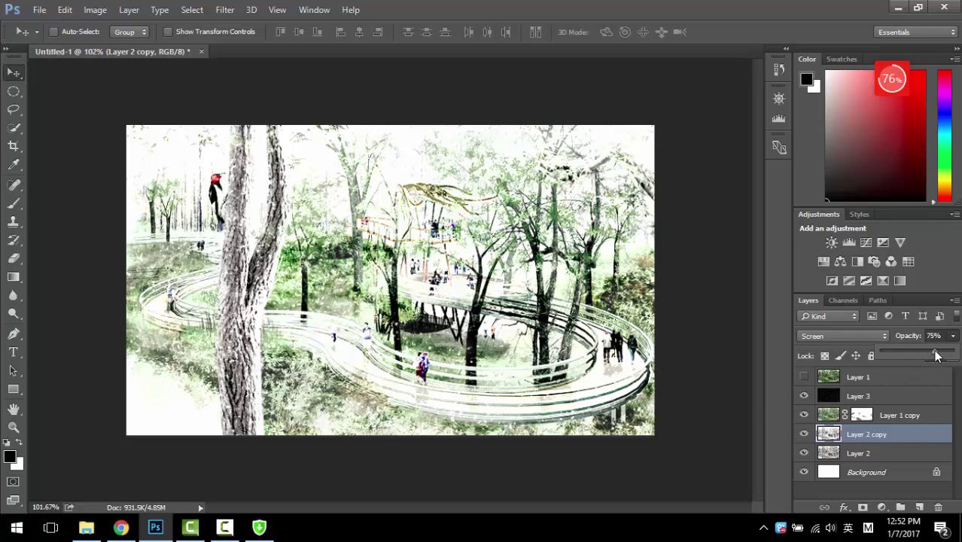
{"action": "left_click", "coordinate": [859, 396]}
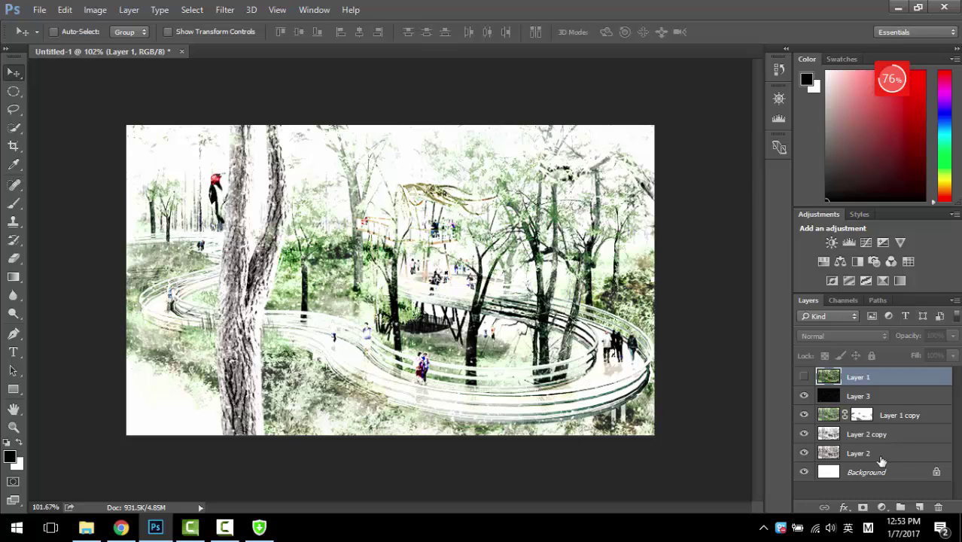
{"action": "mouse_move", "coordinate": [781, 429]}
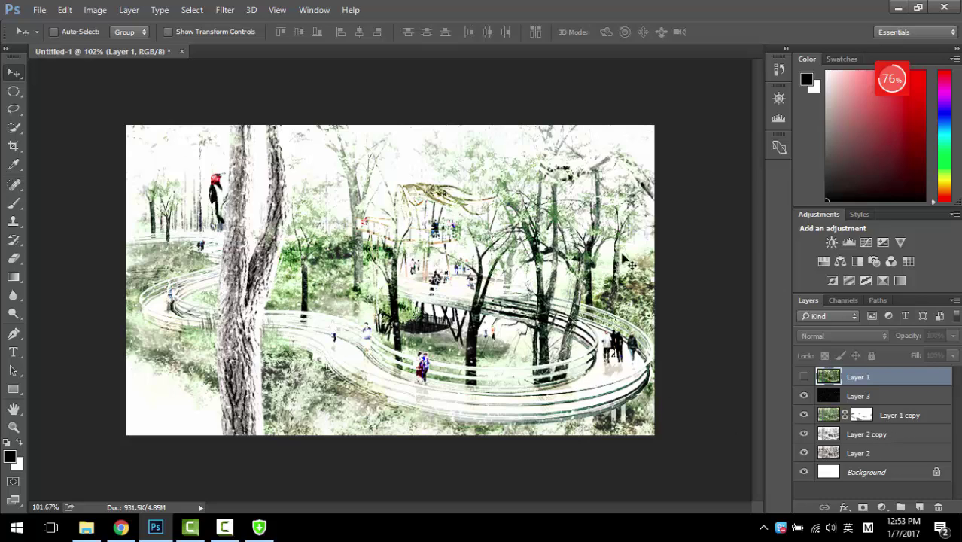
{"action": "mouse_move", "coordinate": [510, 279]}
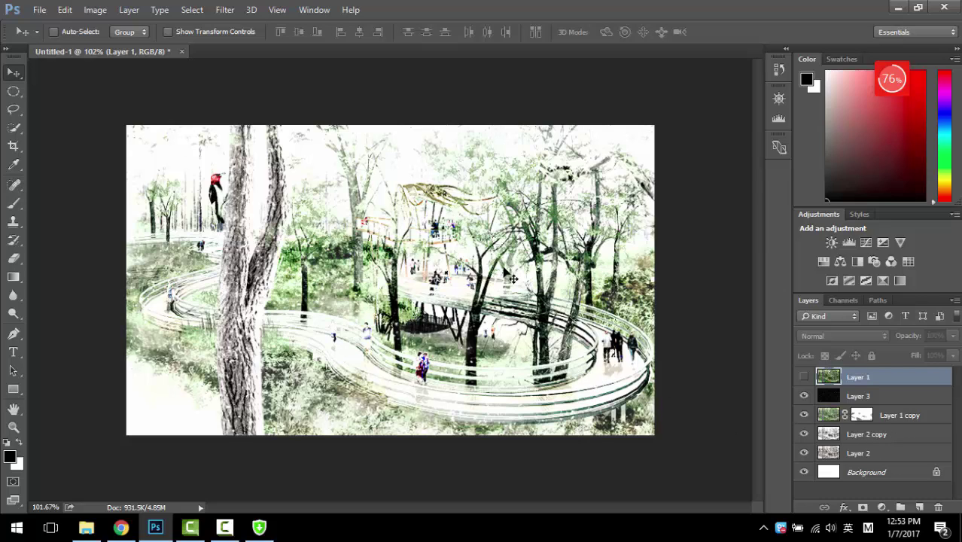